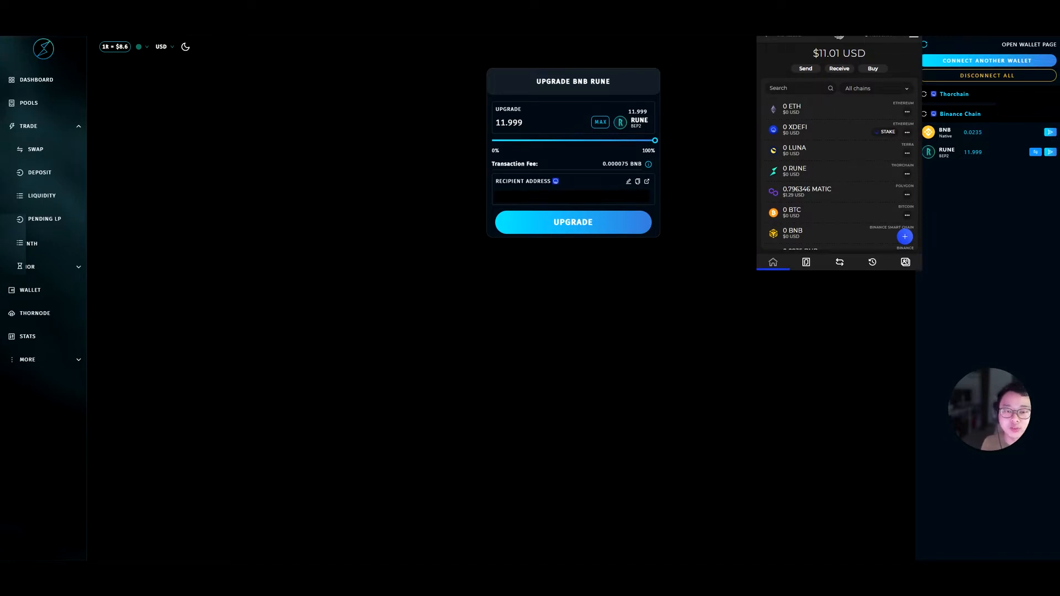
View the Binance Chain BNB asset page holding 0.0235 BNB with one received transaction.
{"action": "scroll", "scroll_direction": "down", "scroll_amount": 3}
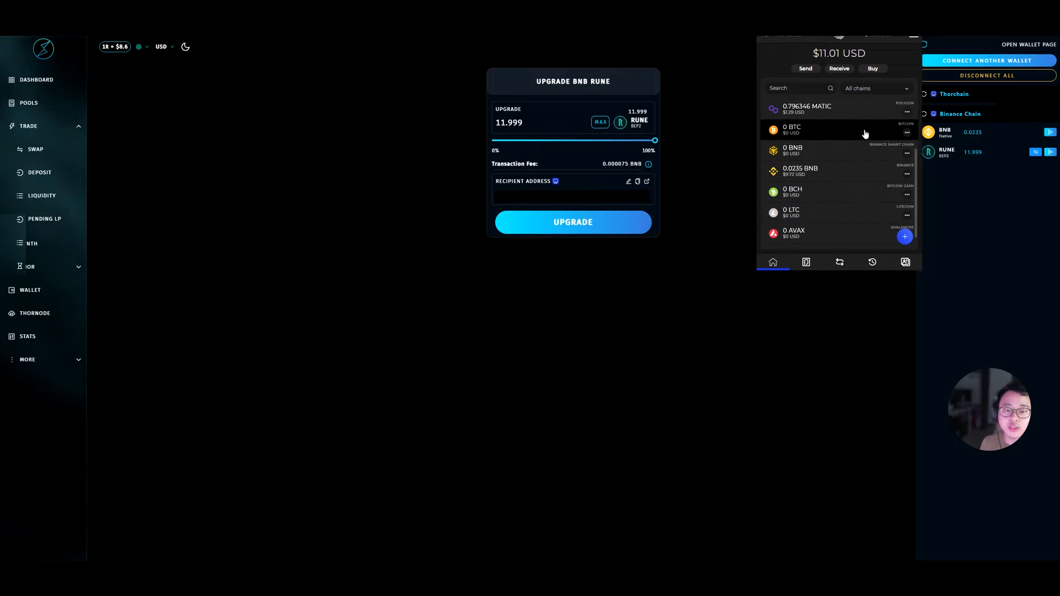
{"action": "left_click", "coordinate": [906, 171]}
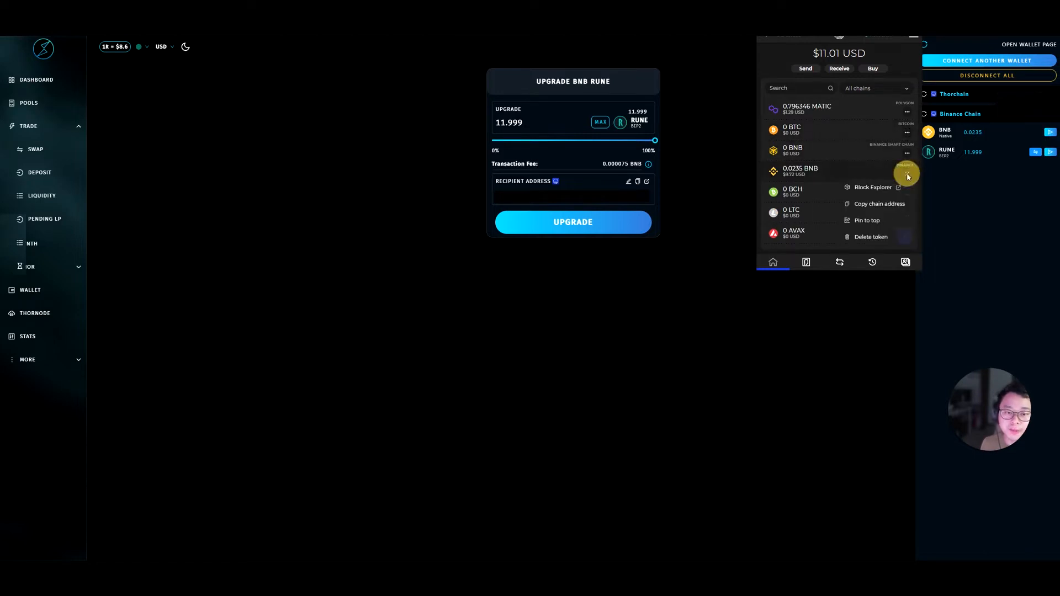
{"action": "mouse_move", "coordinate": [899, 181]}
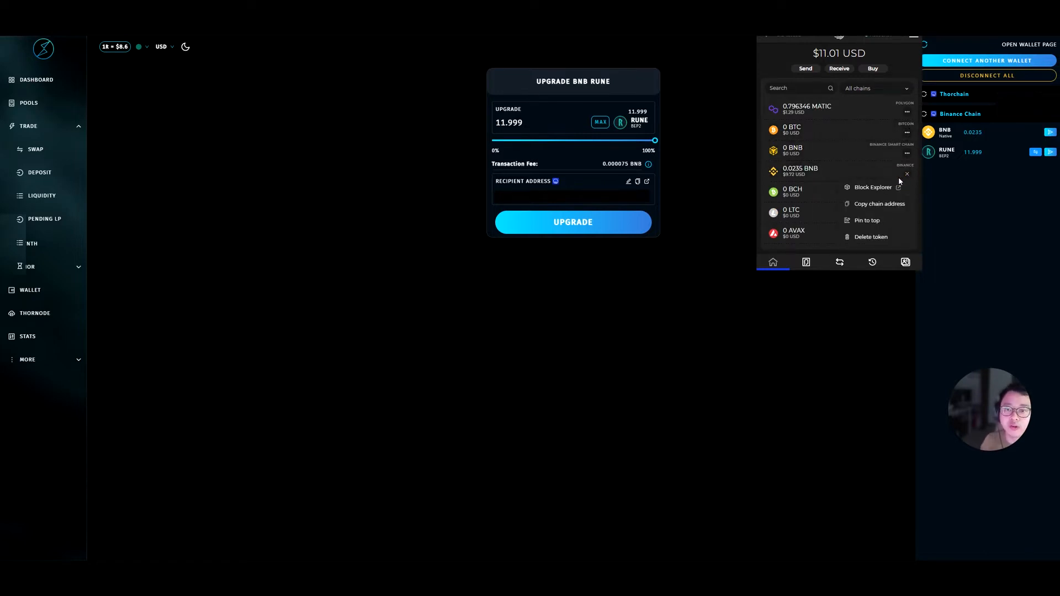
{"action": "mouse_move", "coordinate": [895, 179]}
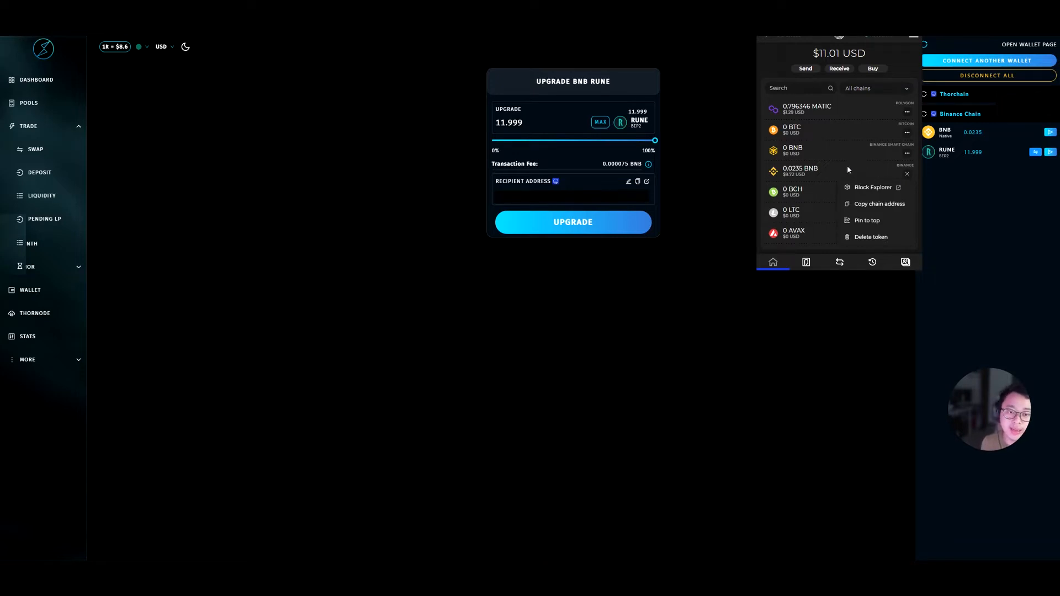
{"action": "left_click", "coordinate": [800, 170]}
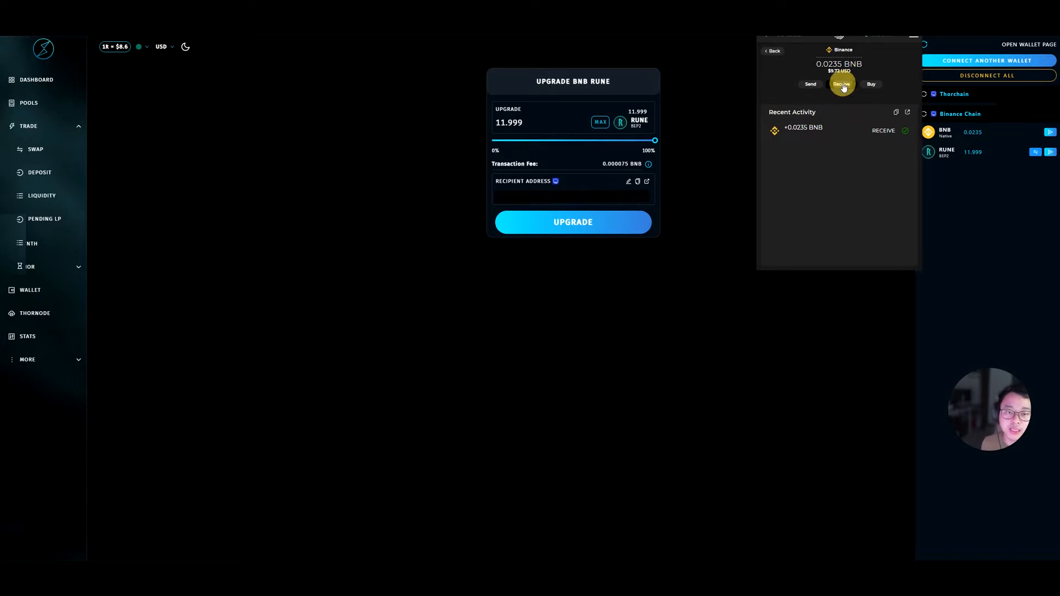
{"action": "left_click", "coordinate": [841, 84]}
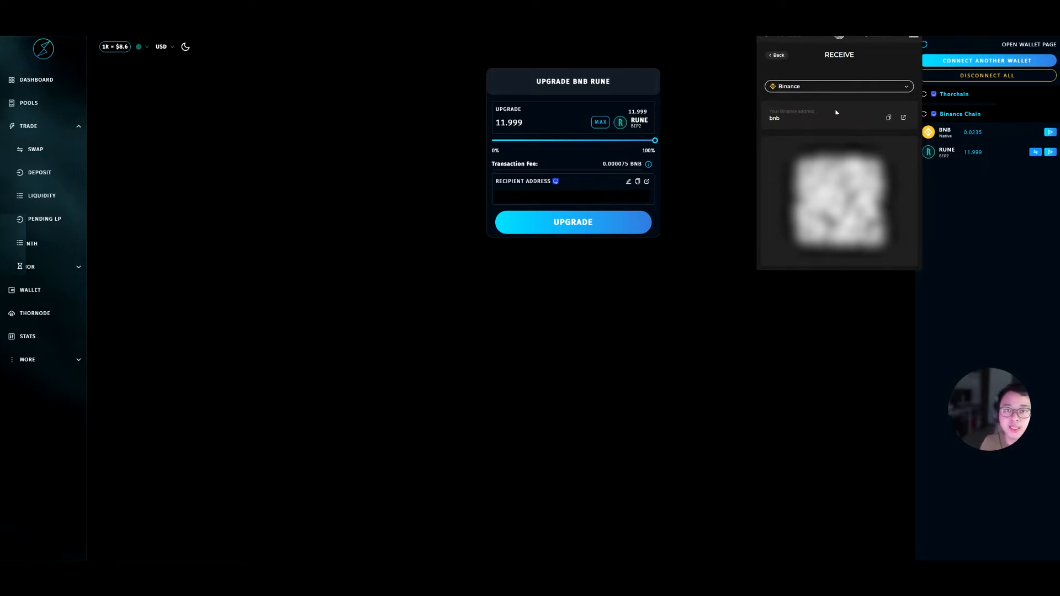
{"action": "left_click", "coordinate": [775, 55]}
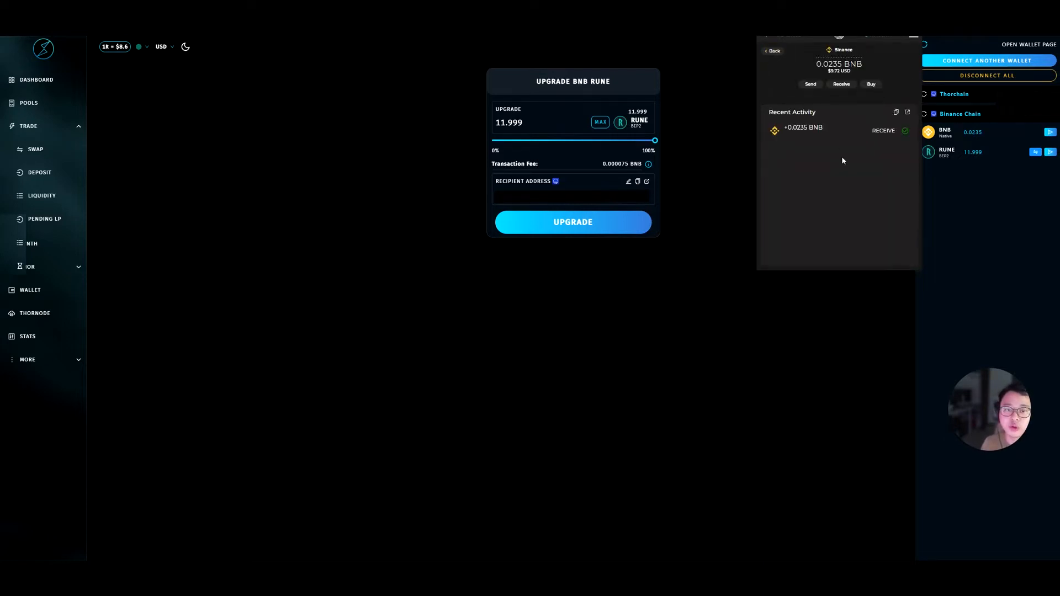
{"action": "mouse_move", "coordinate": [846, 169]}
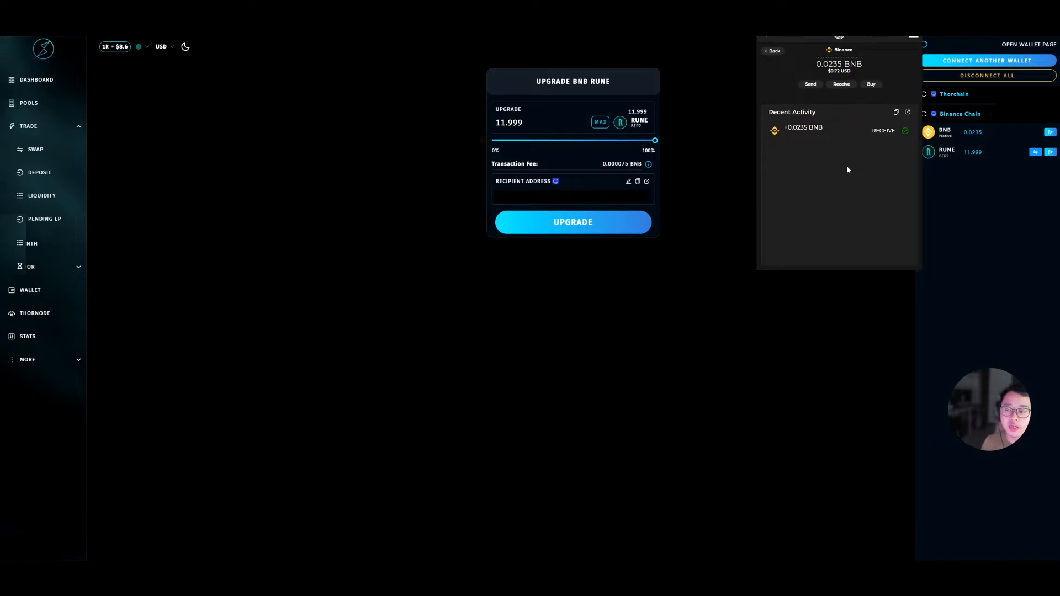
{"action": "mouse_move", "coordinate": [836, 154]}
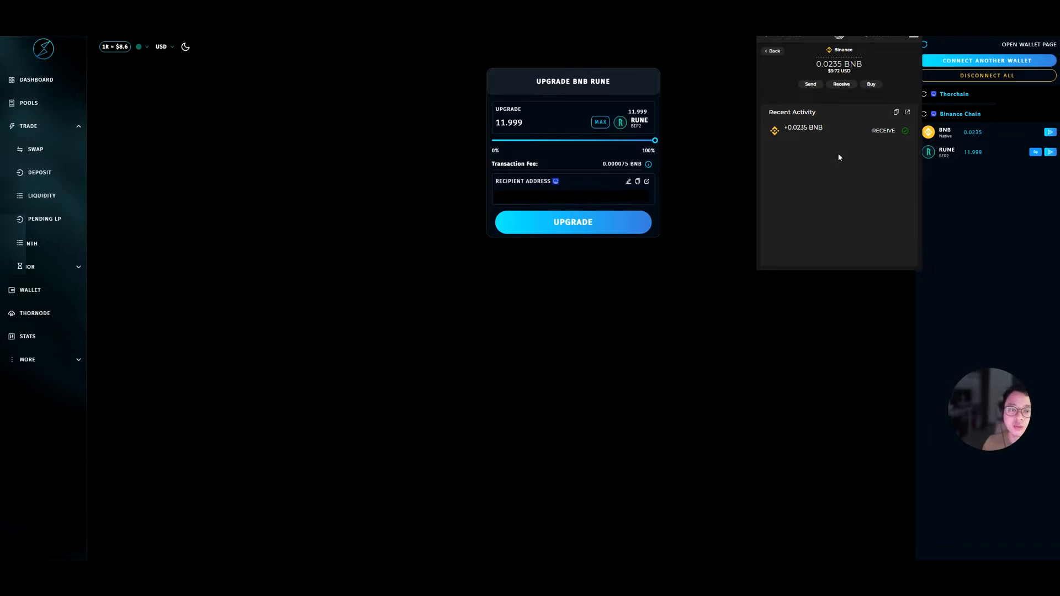
{"action": "mouse_move", "coordinate": [932, 188]}
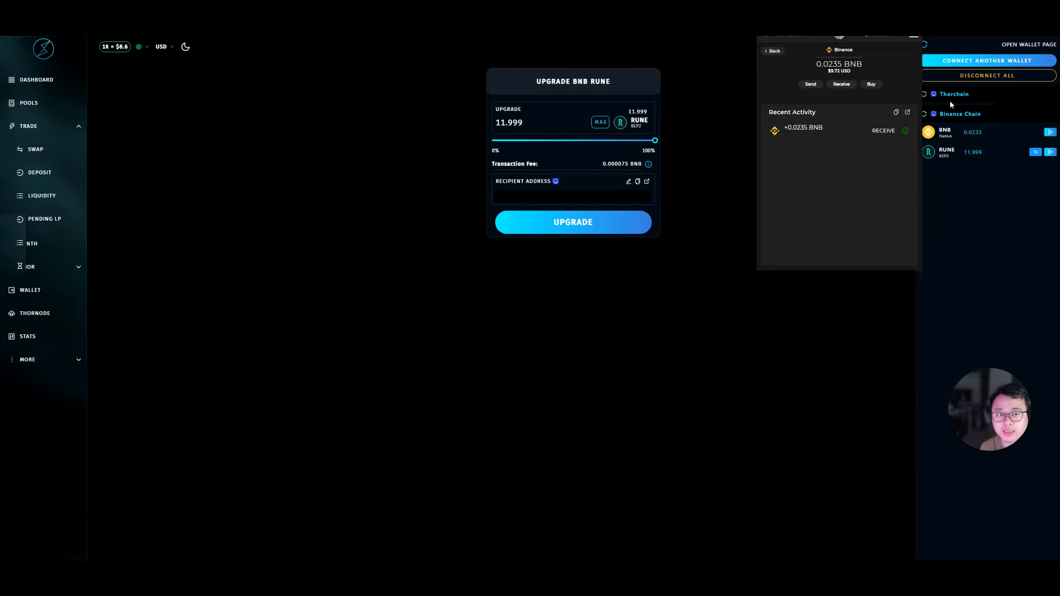
Disconnect all wallets, reconnect on THOR and BNB chains, and view 0.0235 BNB and 11.999 RUNE.
{"action": "left_click", "coordinate": [773, 50]}
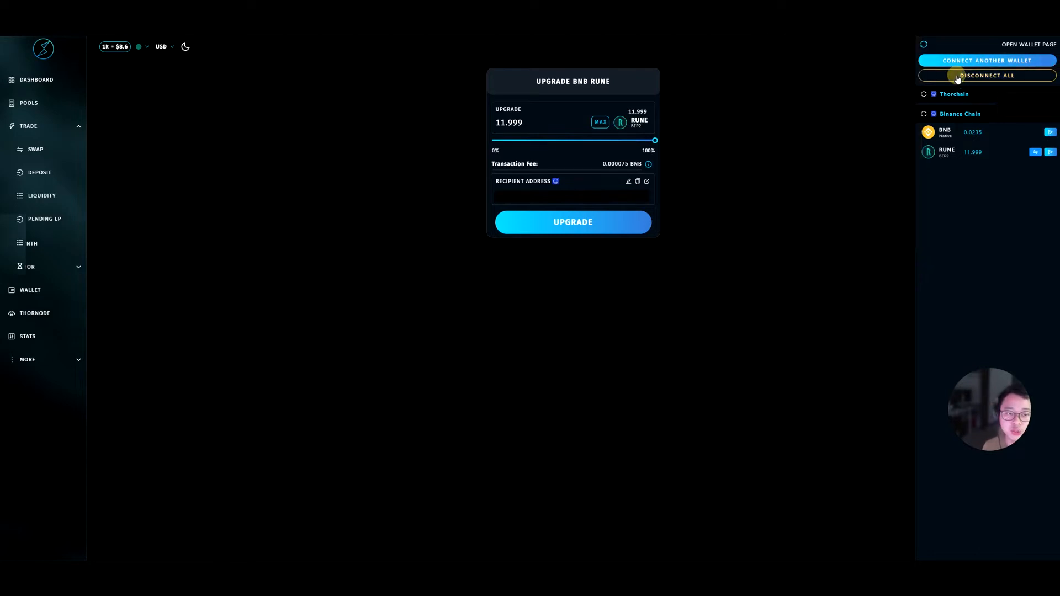
{"action": "left_click", "coordinate": [986, 75]}
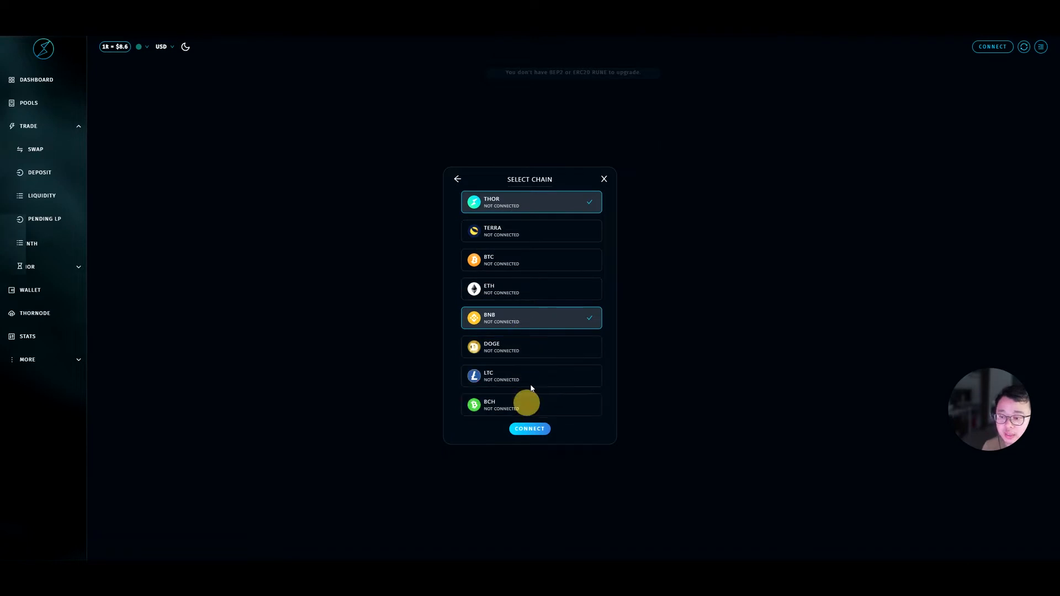
{"action": "left_click", "coordinate": [529, 428]}
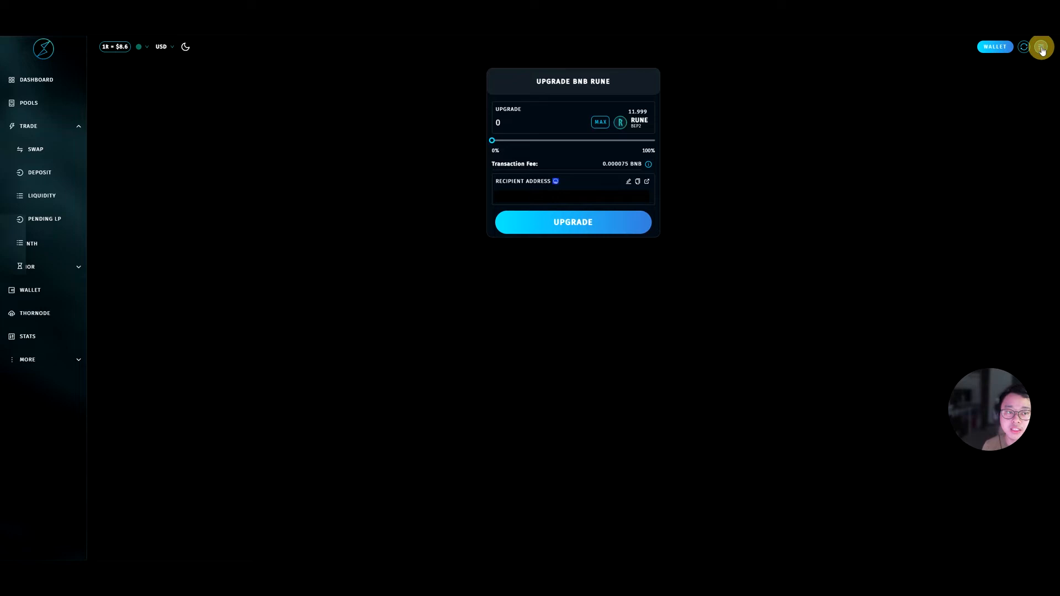
{"action": "left_click", "coordinate": [1041, 46]}
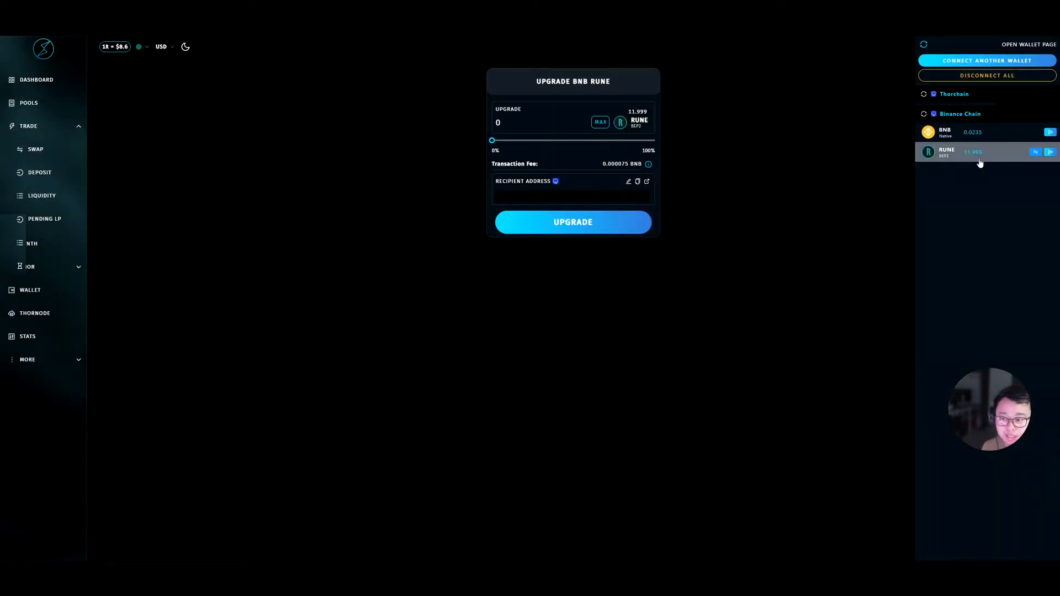
Upgrade 7.1994 BEP2 RUNE to native RUNE and submit it for wallet signing.
{"action": "left_click", "coordinate": [598, 122]}
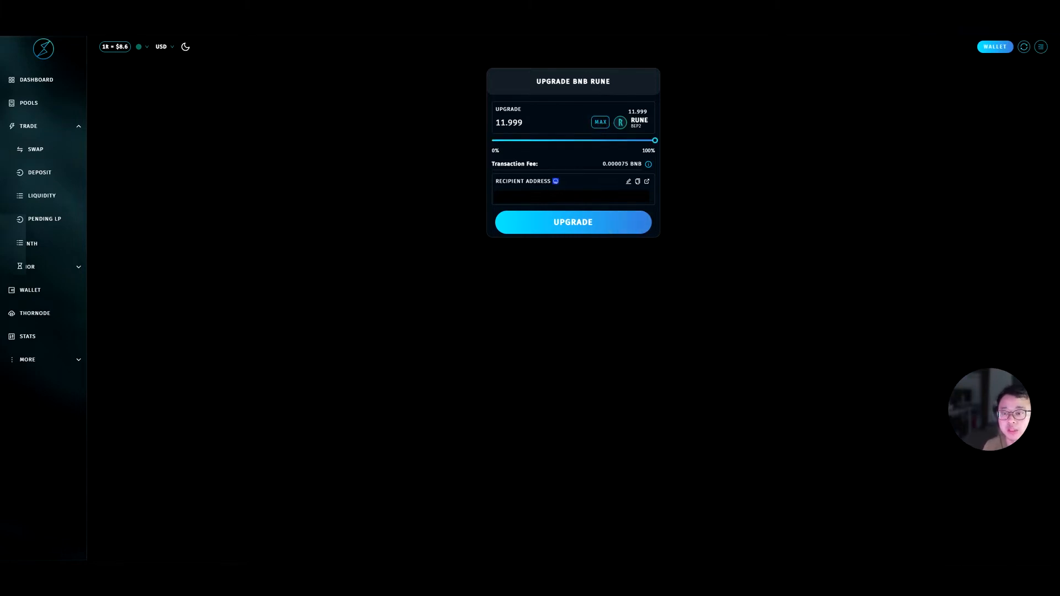
{"action": "mouse_move", "coordinate": [648, 163]}
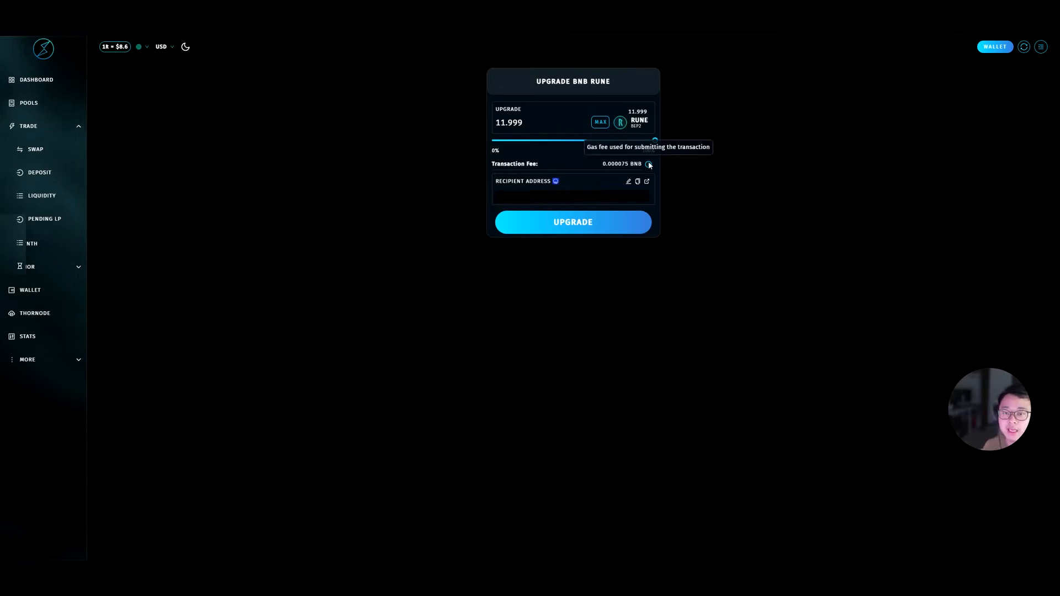
{"action": "left_click", "coordinate": [573, 222]}
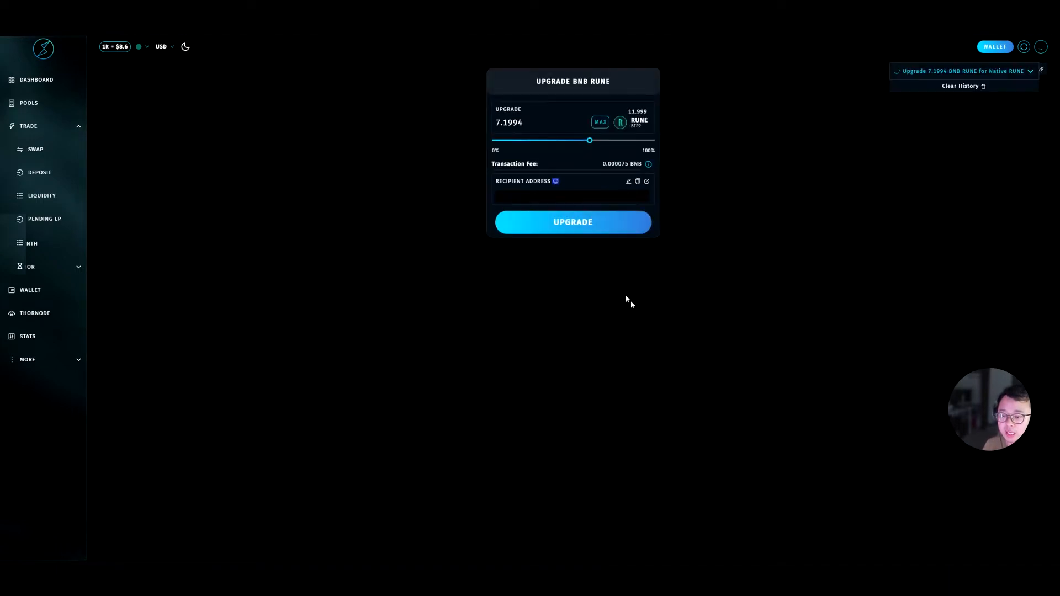
{"action": "left_click", "coordinate": [573, 222]}
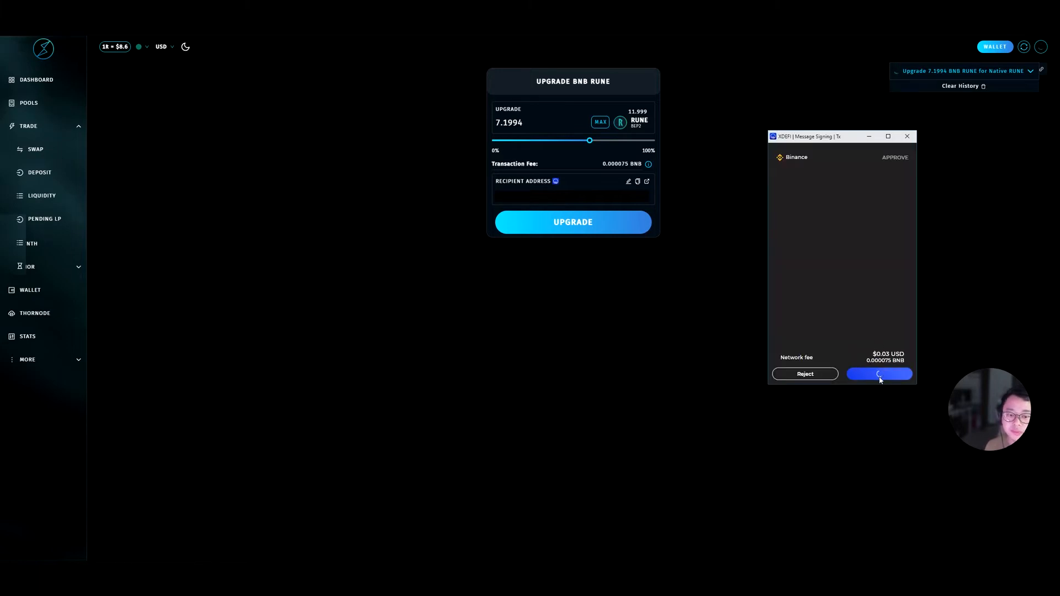
Expand the upgrade's history entry showing 7.1994 BNB RUNE sent and 7.1994 native RUNE received.
{"action": "left_click", "coordinate": [880, 375]}
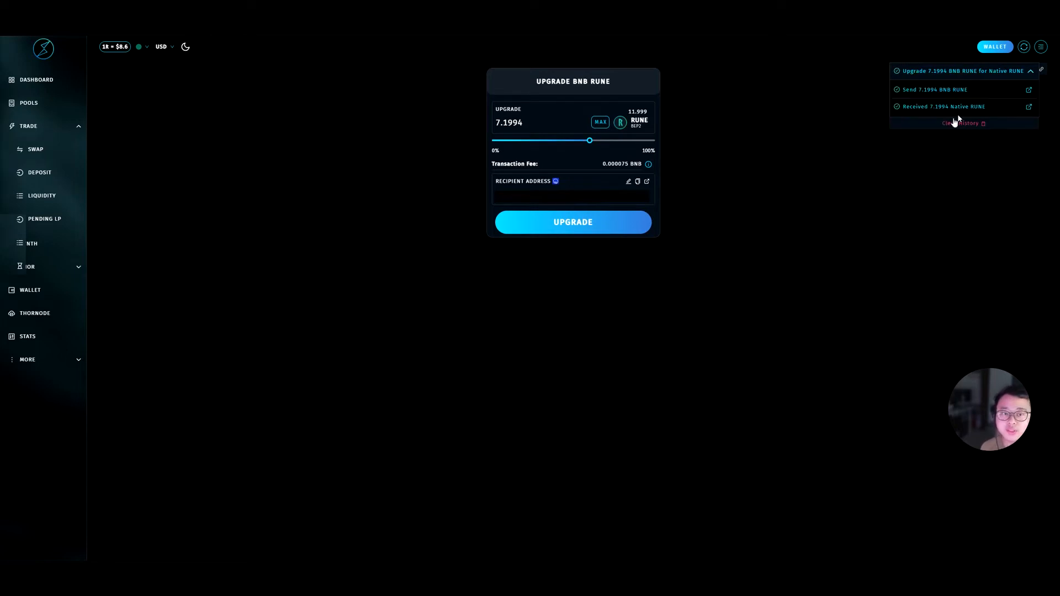
{"action": "mouse_move", "coordinate": [831, 134]}
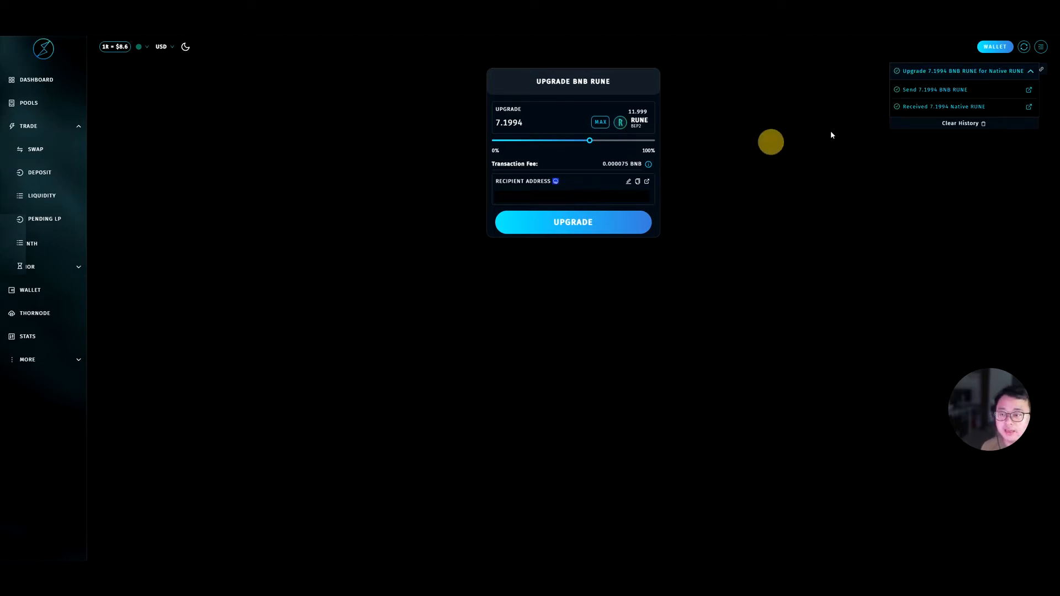
{"action": "left_click", "coordinate": [995, 47]}
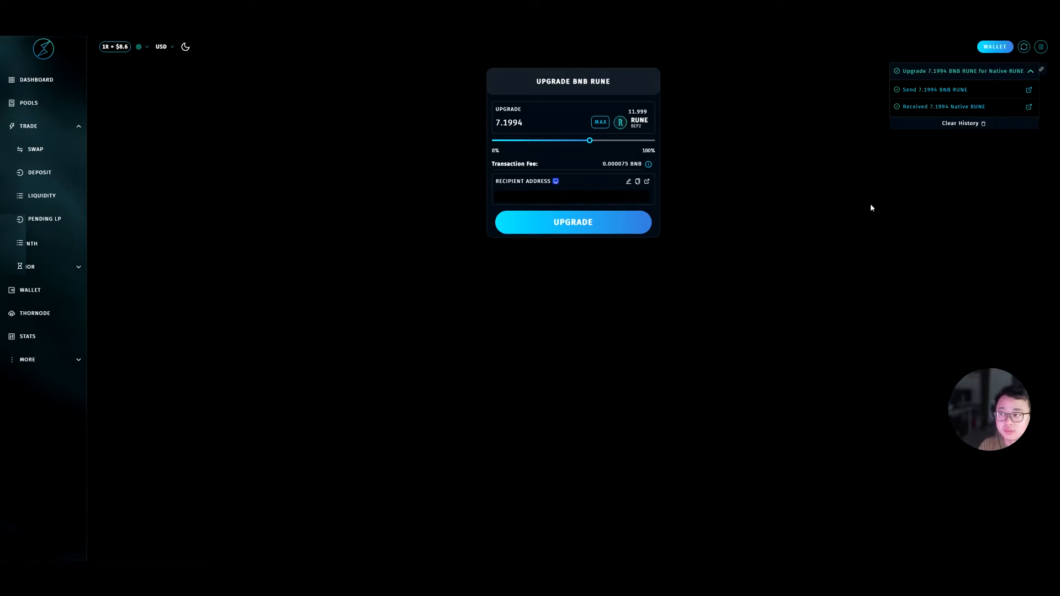
Reconnect the XDEFI wallet on all chains and view the 7.1994 native RUNE balance.
{"action": "left_click", "coordinate": [994, 47]}
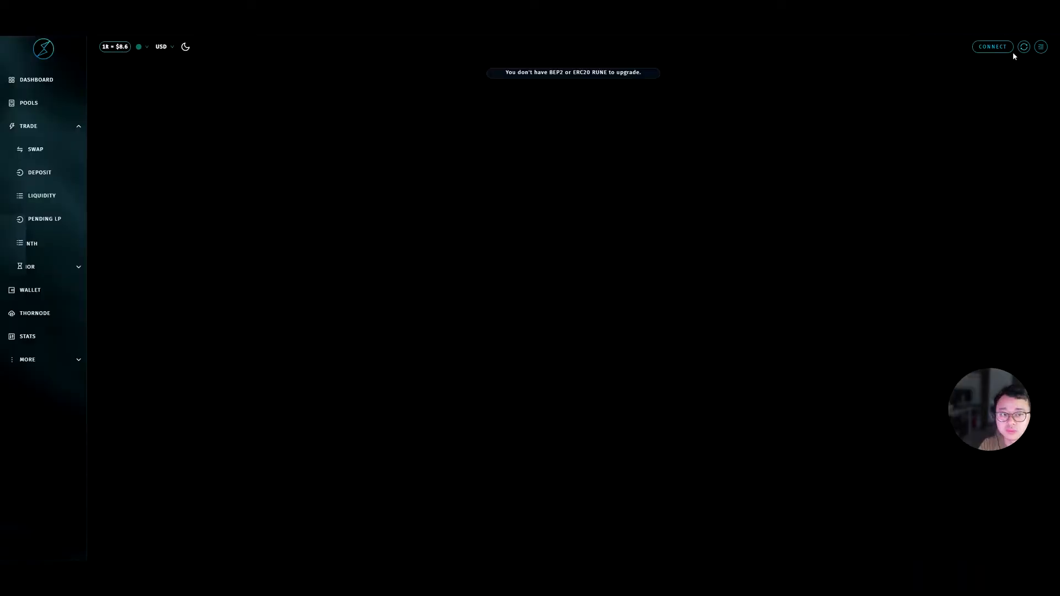
{"action": "left_click", "coordinate": [991, 47]}
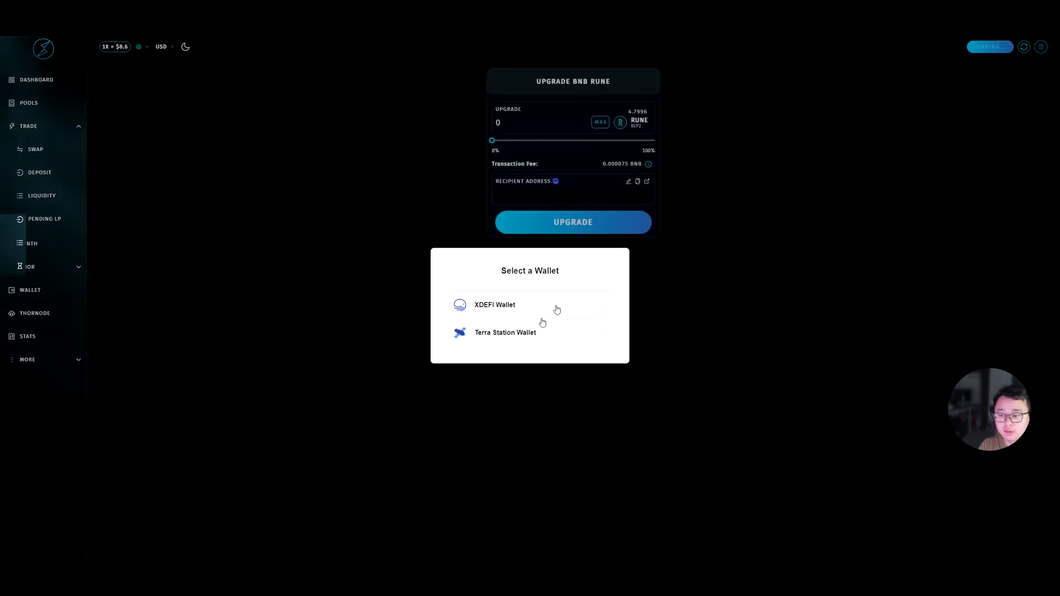
{"action": "left_click", "coordinate": [494, 304]}
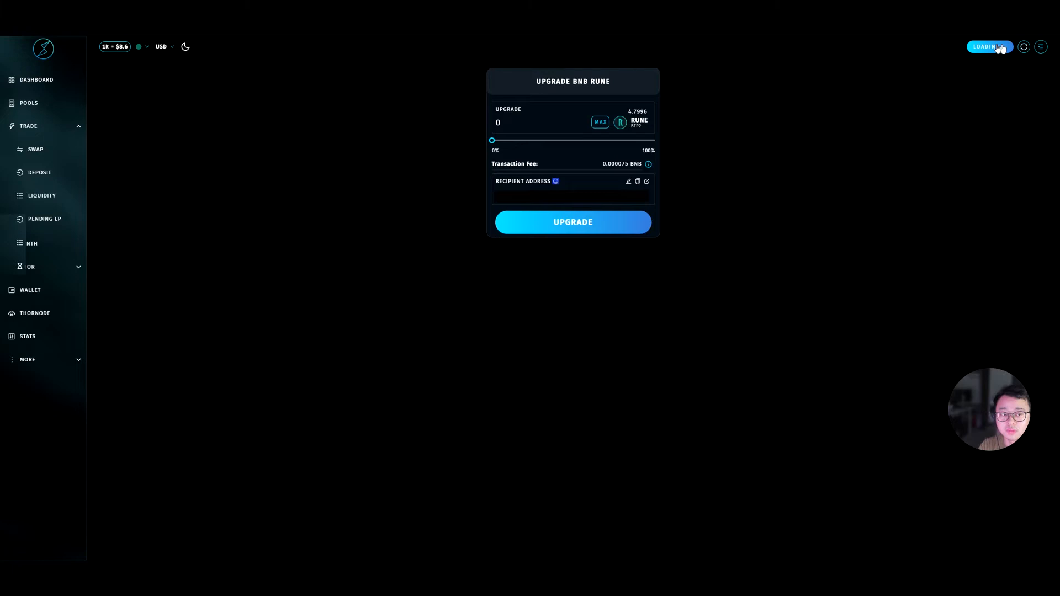
{"action": "left_click", "coordinate": [986, 46]}
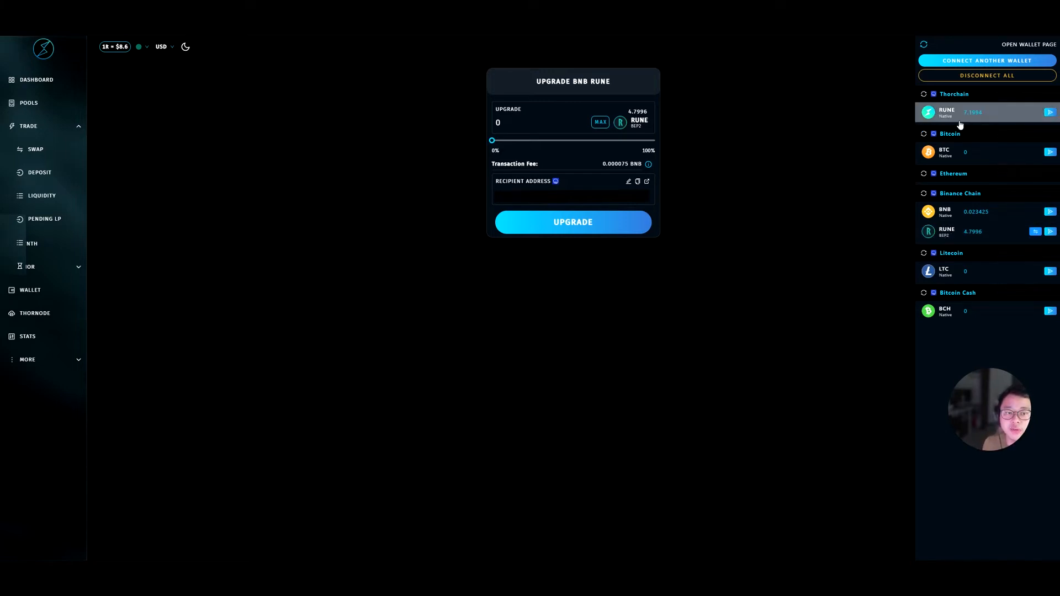
{"action": "mouse_move", "coordinate": [416, 181]}
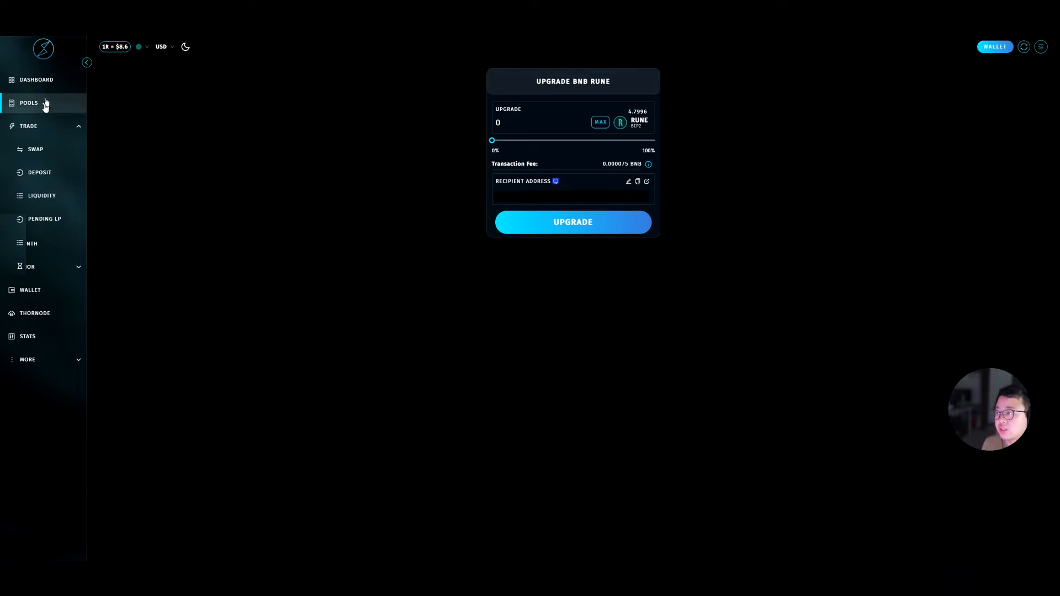
Try a BNB pool deposit, switching from BNB + RUNE to RUNE only, then return to the pools list.
{"action": "left_click", "coordinate": [28, 102]}
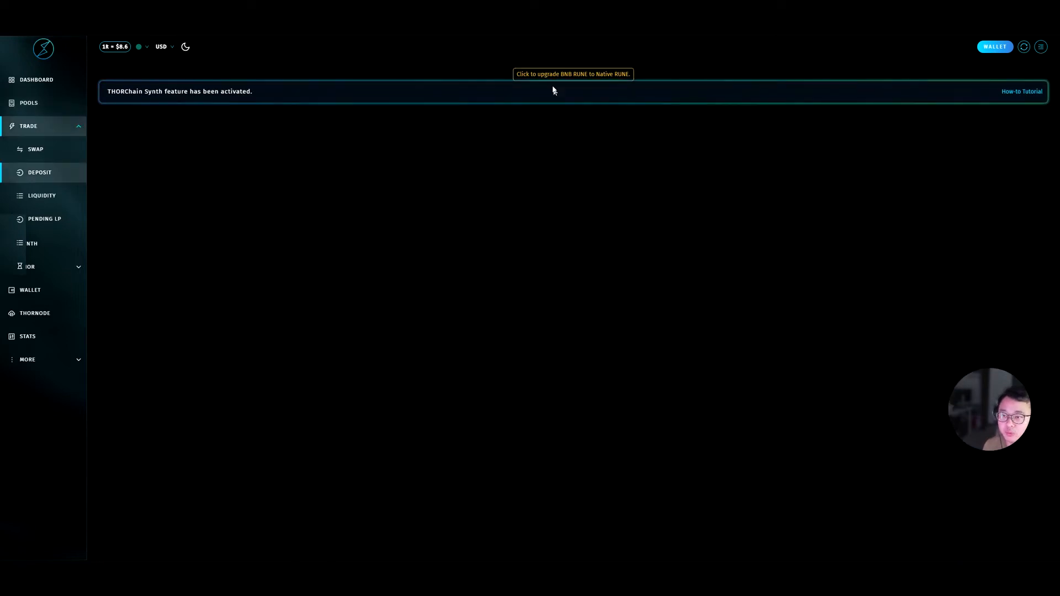
{"action": "left_click", "coordinate": [29, 102]}
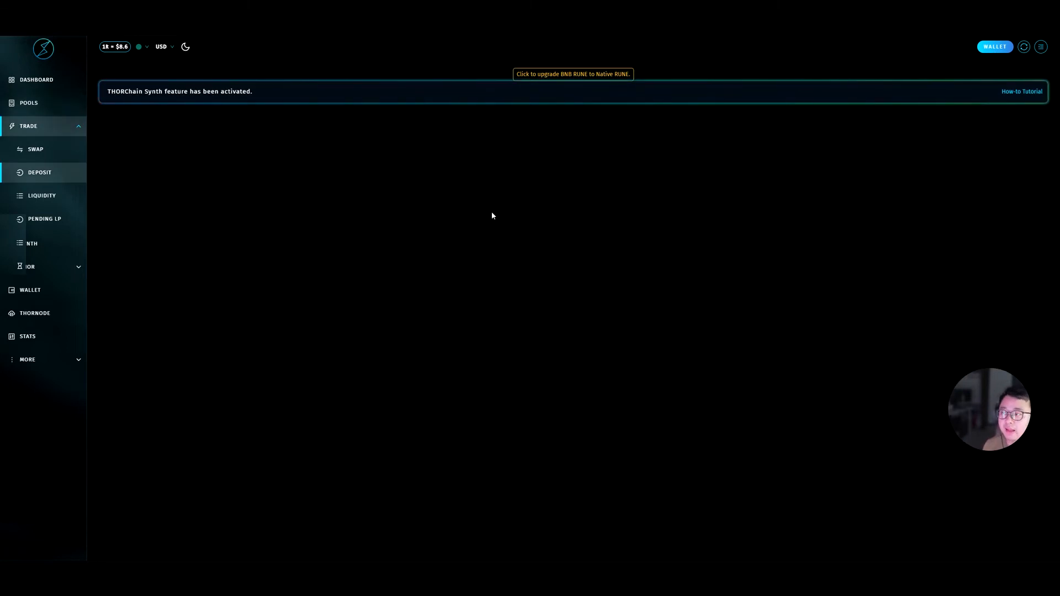
{"action": "left_click", "coordinate": [40, 173]}
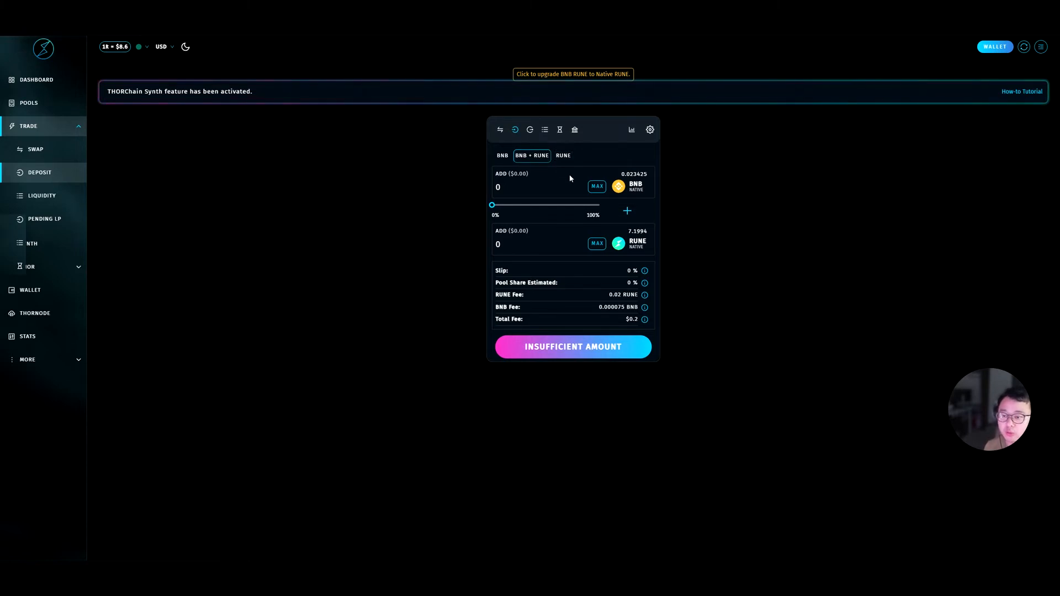
{"action": "left_click", "coordinate": [596, 243]}
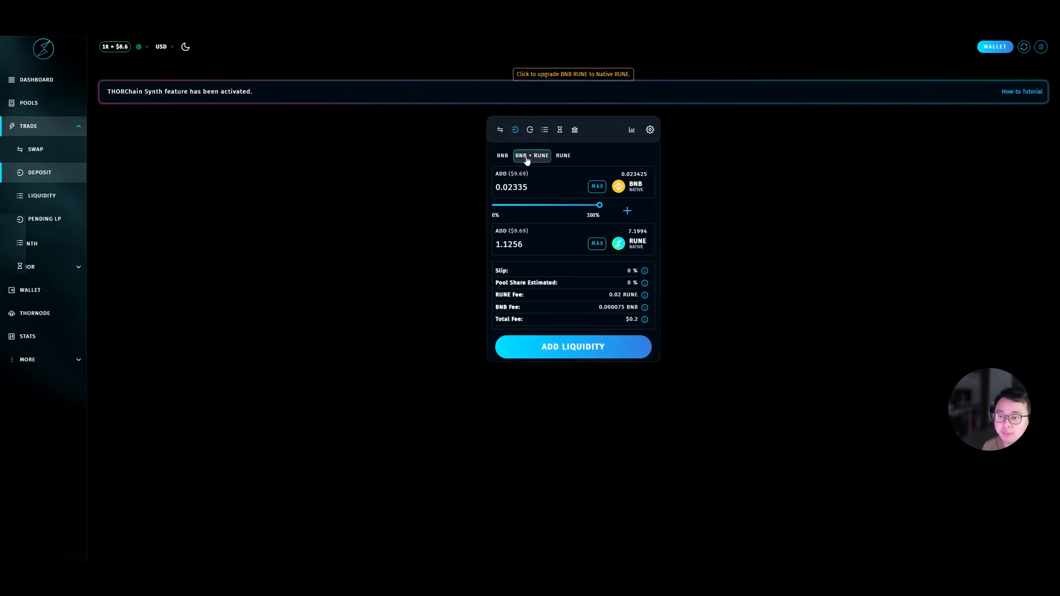
{"action": "mouse_move", "coordinate": [646, 191]}
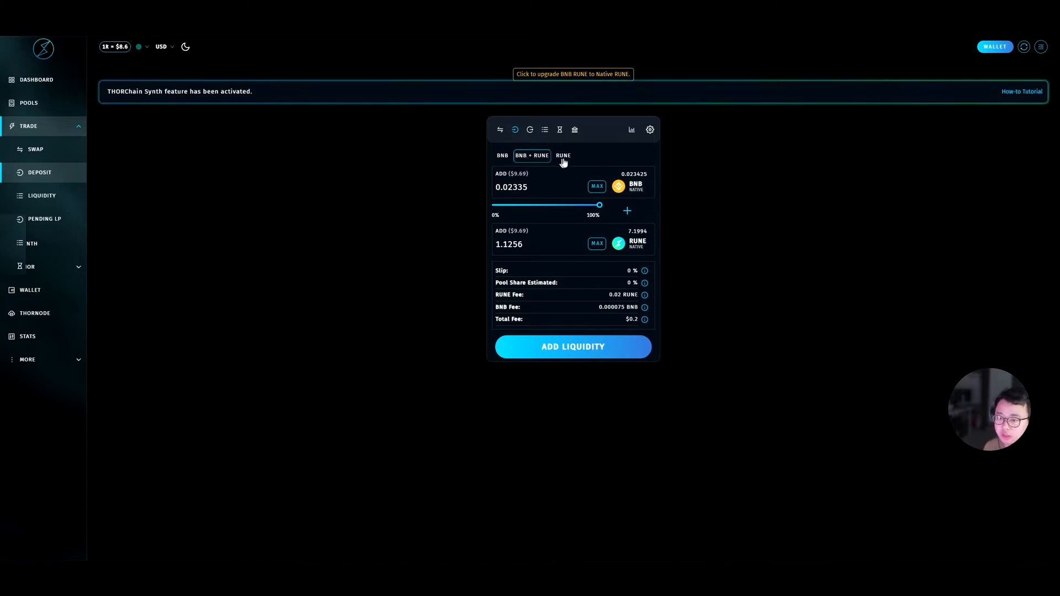
{"action": "left_click", "coordinate": [562, 156]}
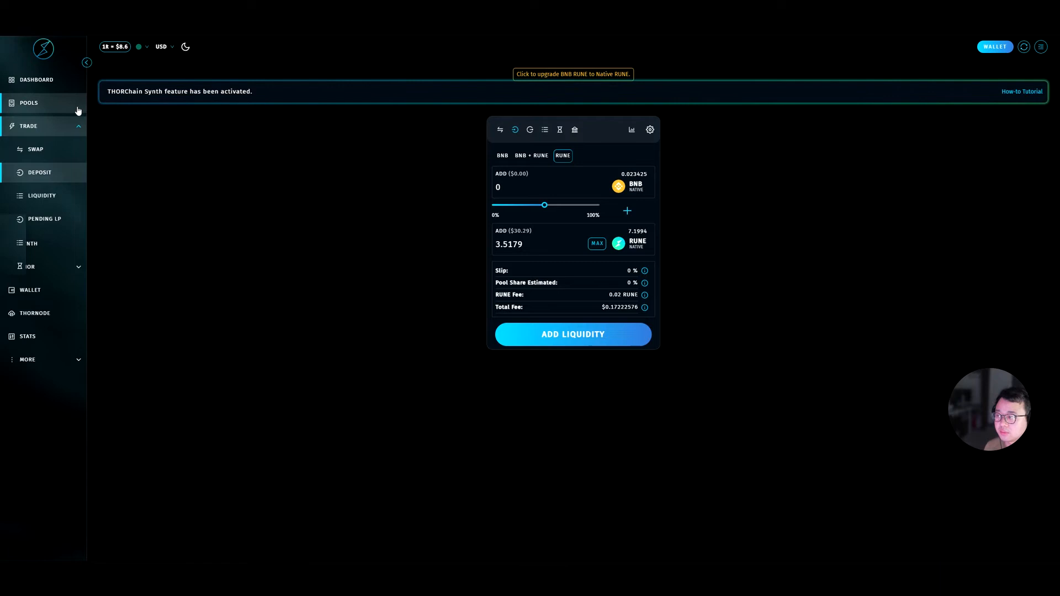
{"action": "left_click", "coordinate": [28, 103]}
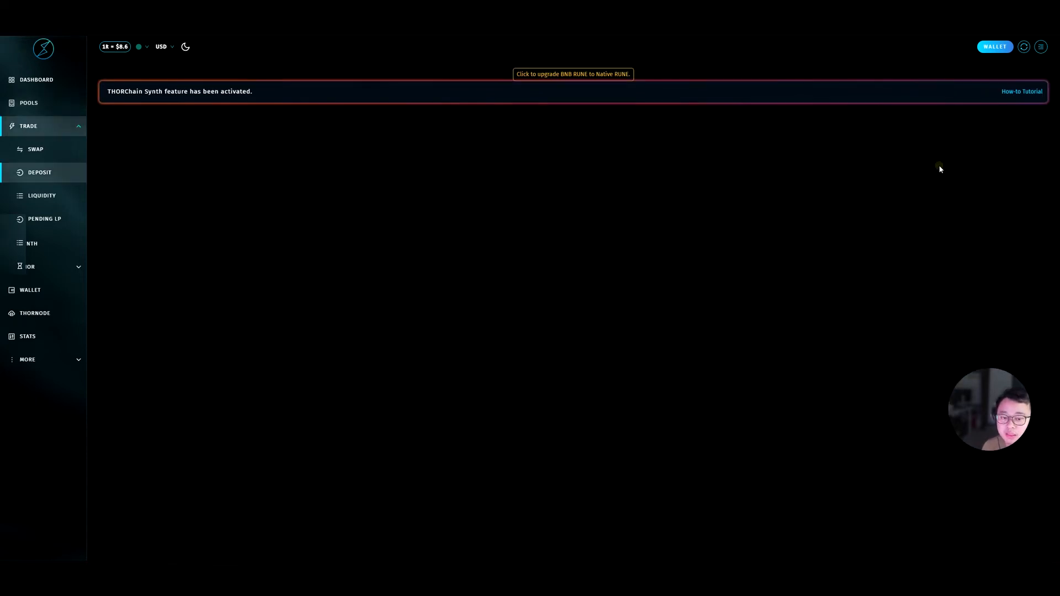
{"action": "mouse_move", "coordinate": [599, 186]}
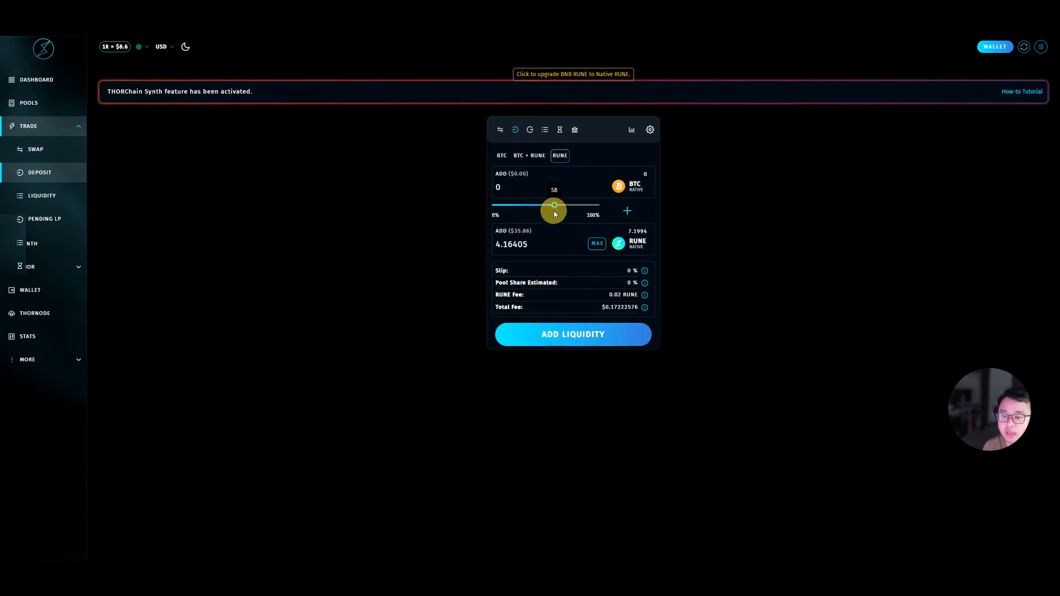
{"action": "mouse_move", "coordinate": [648, 309]}
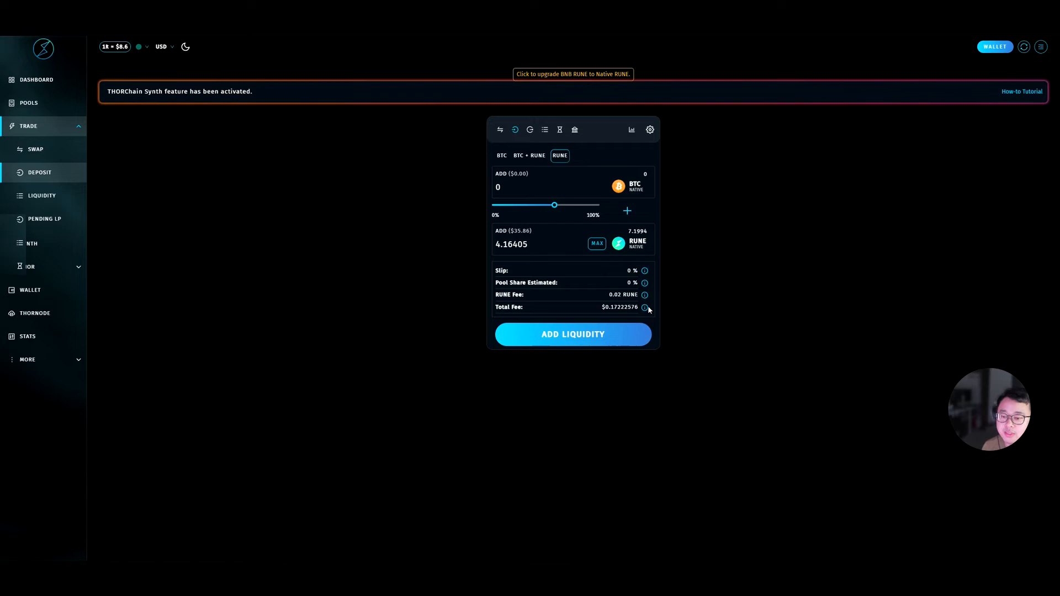
{"action": "mouse_move", "coordinate": [502, 166]}
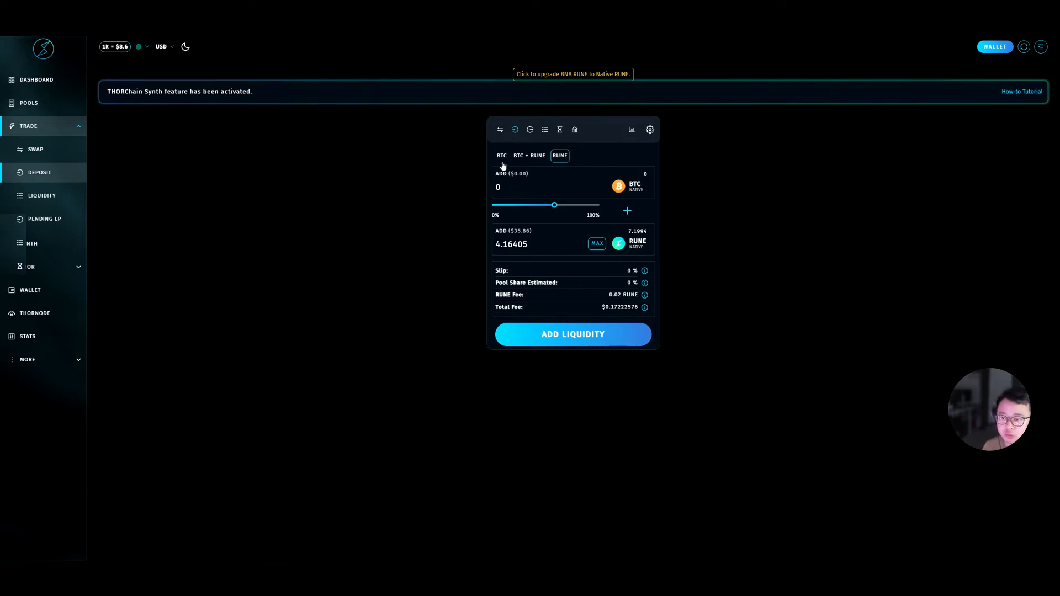
Check the BTC-only option, then settle on a RUNE-only deposit of 3.5179 RUNE into the BTC pool.
{"action": "left_click", "coordinate": [501, 154]}
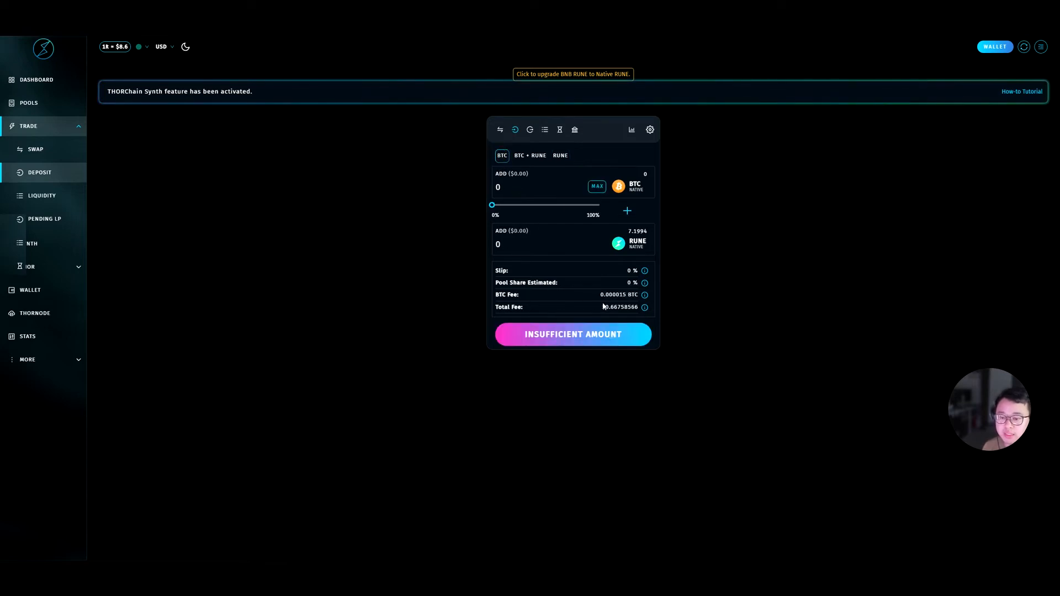
{"action": "left_click", "coordinate": [560, 155]}
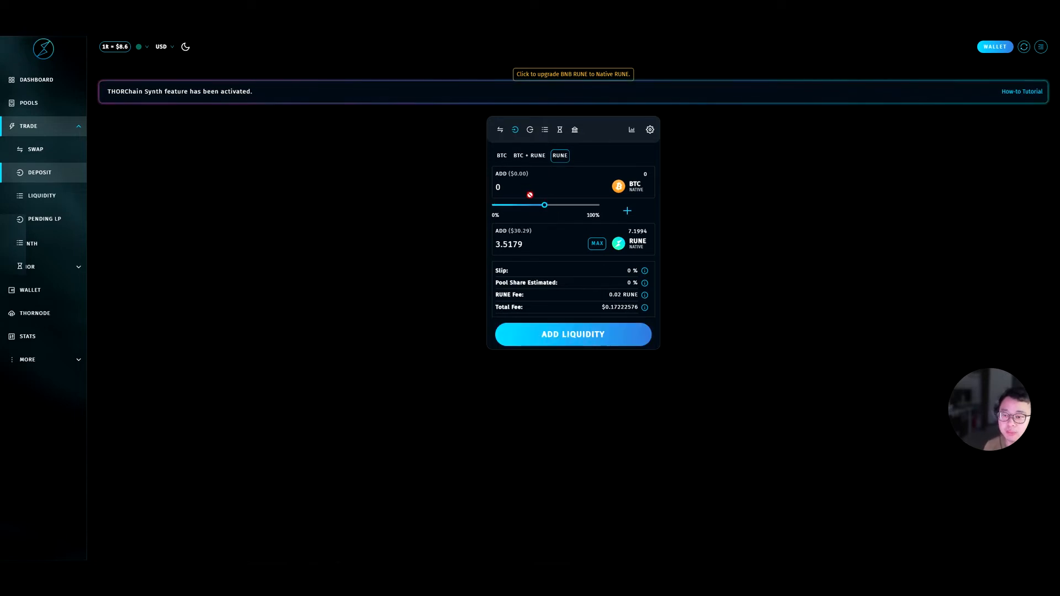
{"action": "mouse_move", "coordinate": [585, 341]}
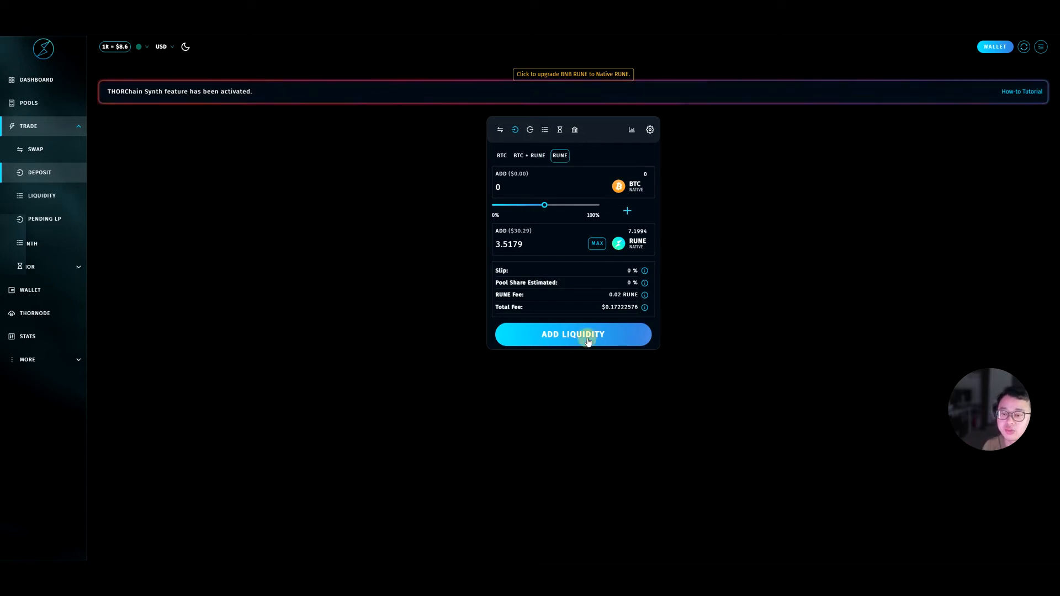
Add 3.5179 RUNE liquidity to the BTC pool, confirm it, and approve the signing in XDEFI.
{"action": "left_click", "coordinate": [571, 334]}
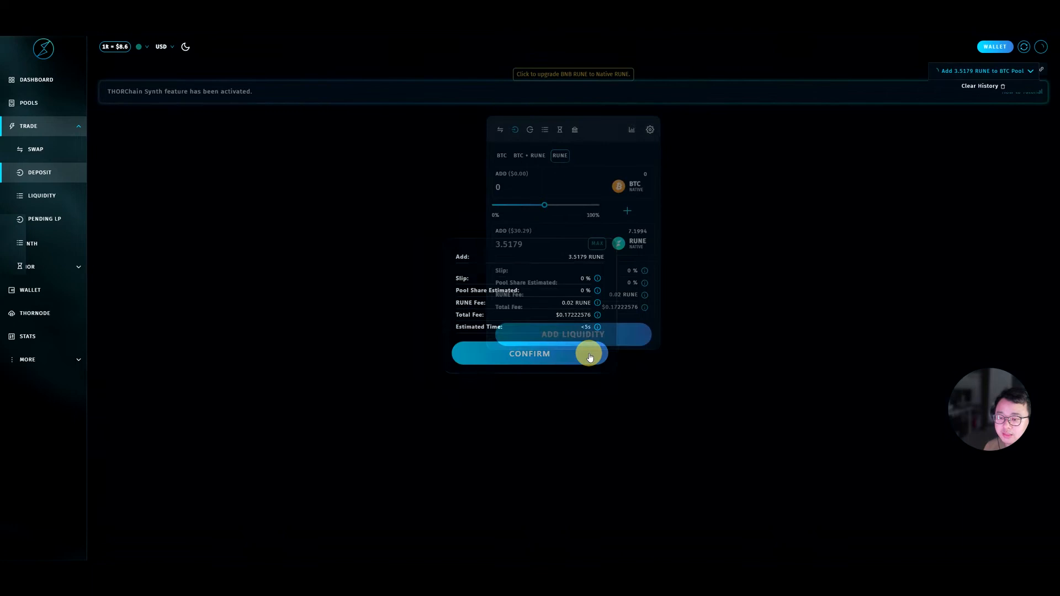
{"action": "left_click", "coordinate": [529, 353]}
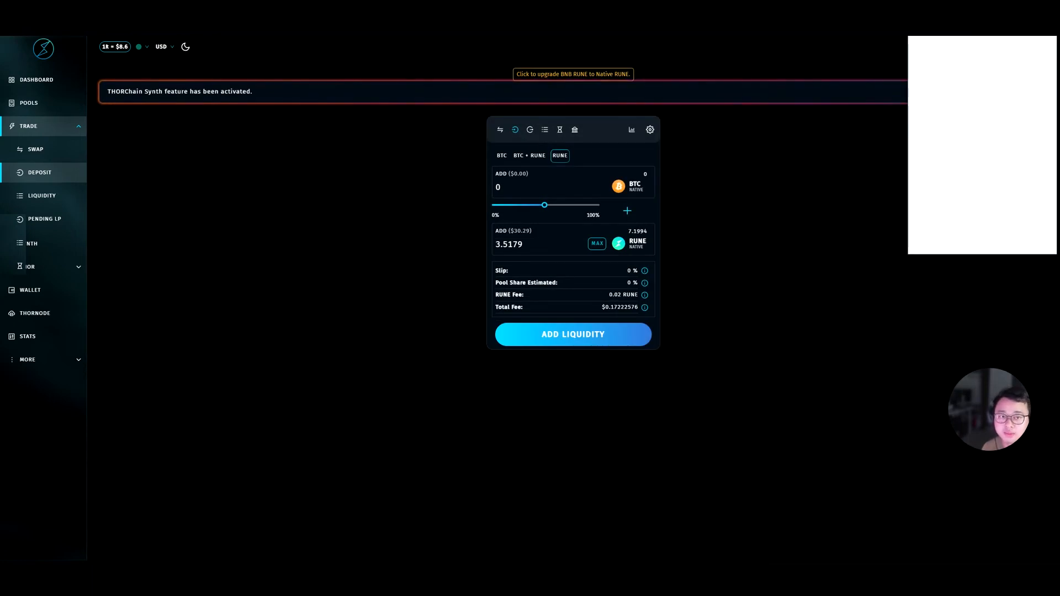
{"action": "left_click", "coordinate": [572, 333]}
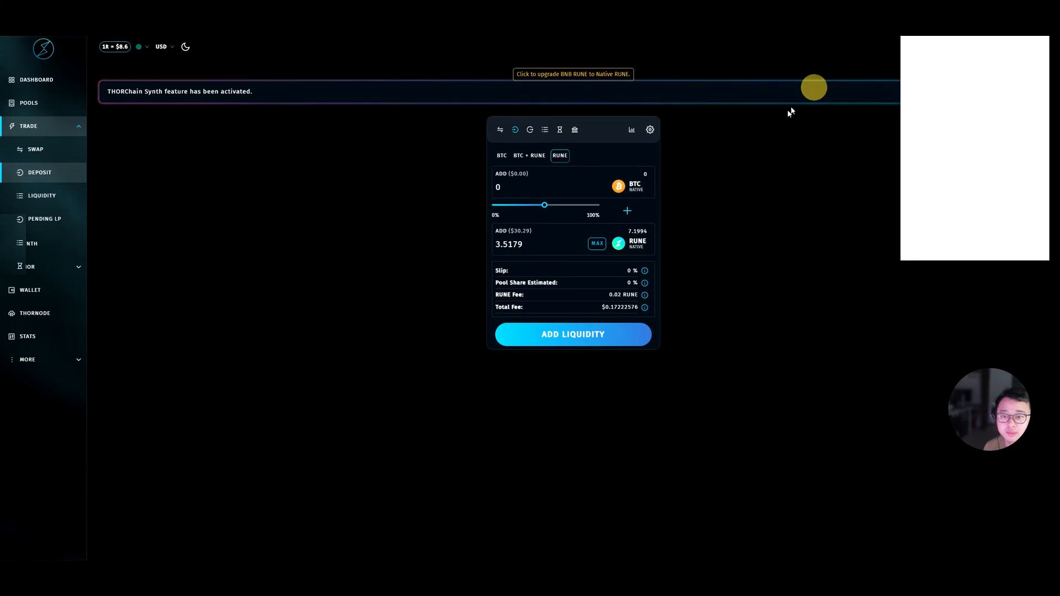
{"action": "left_click", "coordinate": [572, 333]}
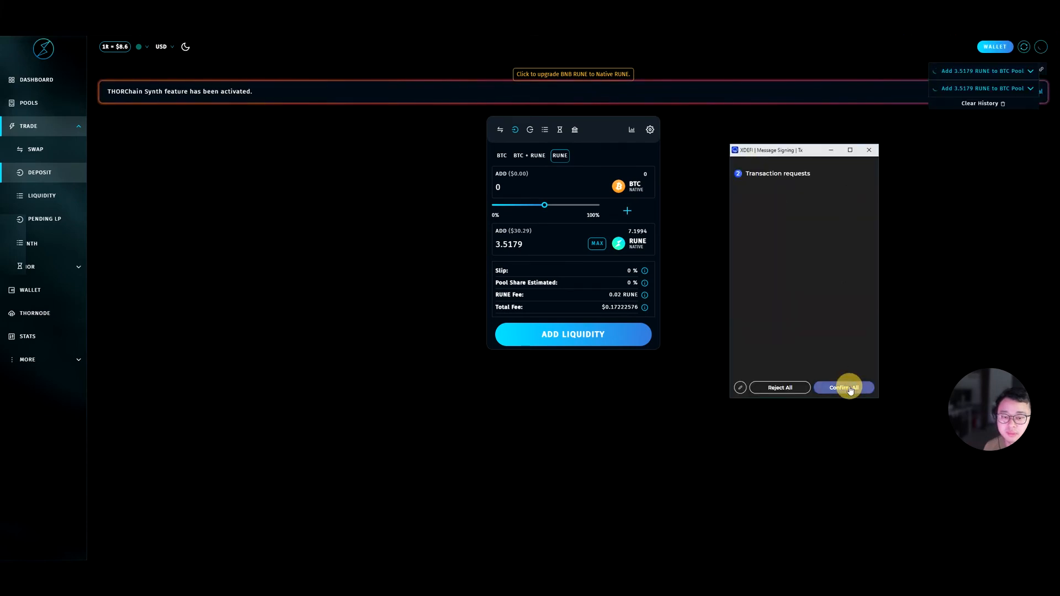
{"action": "left_click", "coordinate": [843, 387]}
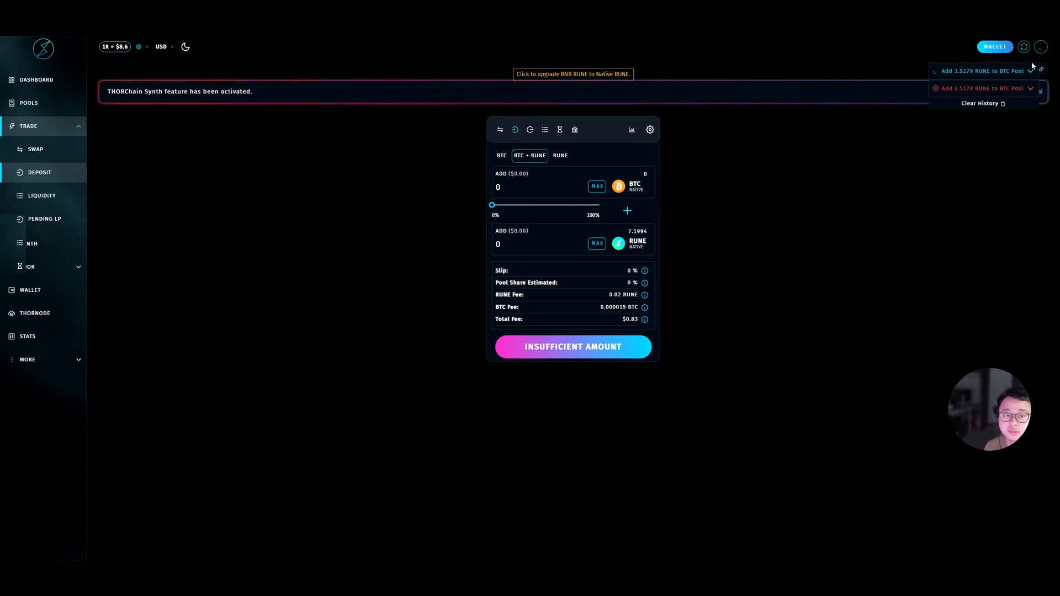
Check the deposit's status and view the BTC pool RUNE position: 3.5178 RUNE, 1.45 LP units.
{"action": "left_click", "coordinate": [1028, 71]}
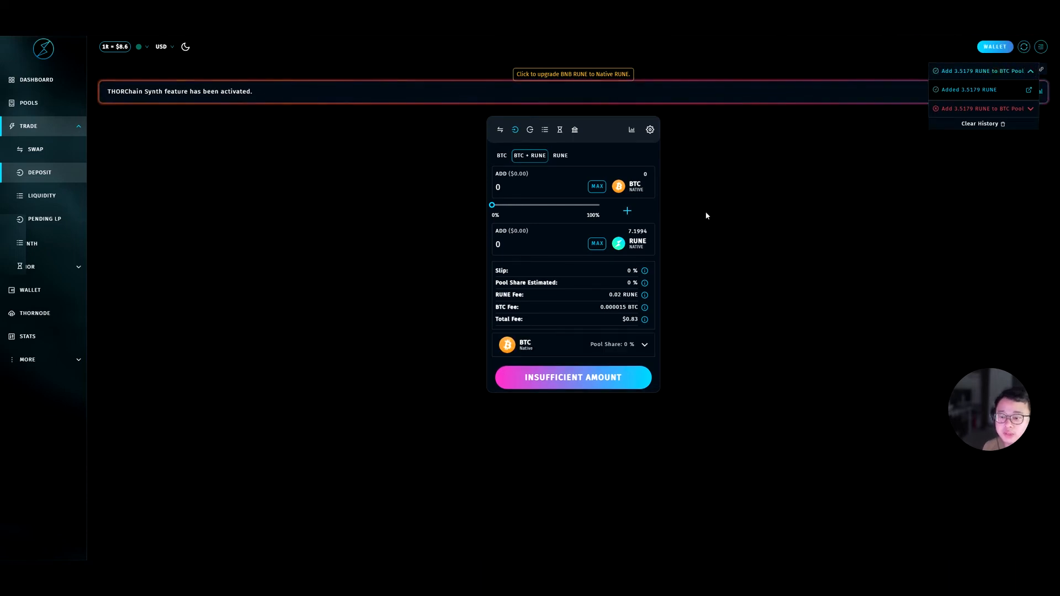
{"action": "mouse_move", "coordinate": [435, 124]}
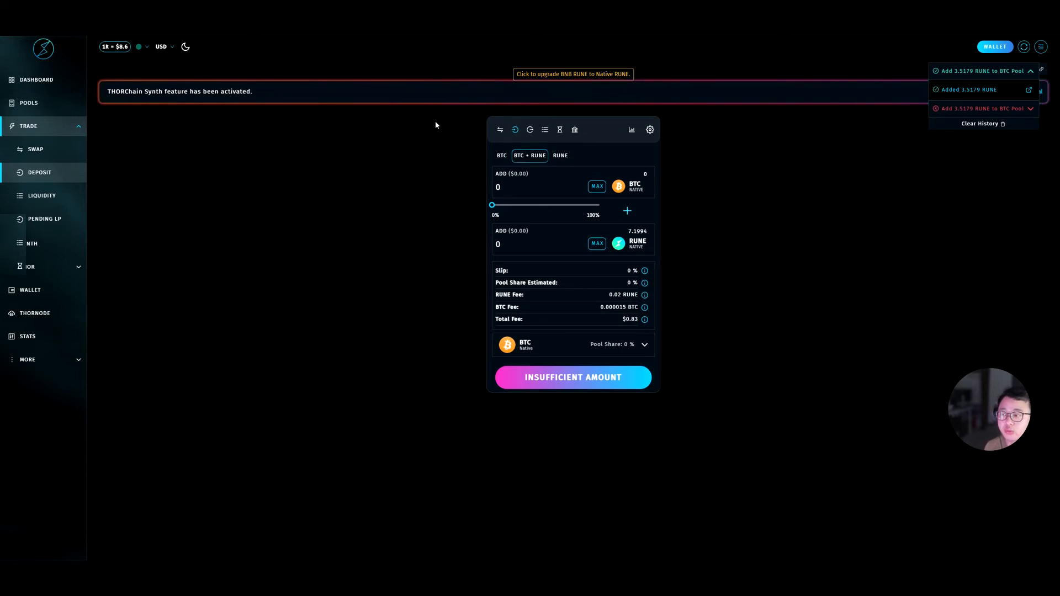
{"action": "mouse_move", "coordinate": [529, 129]}
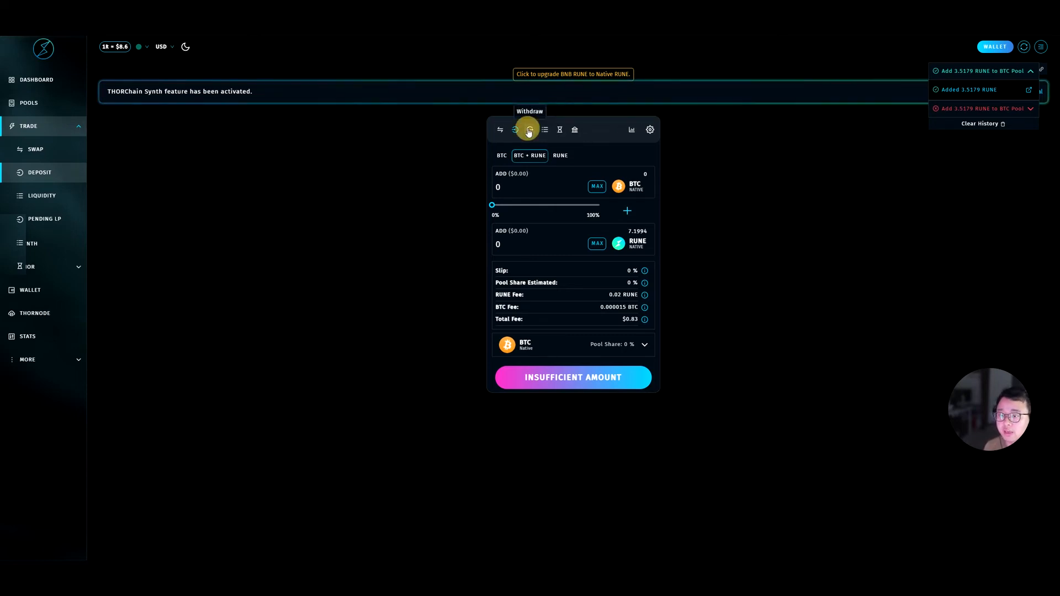
{"action": "left_click", "coordinate": [529, 129]}
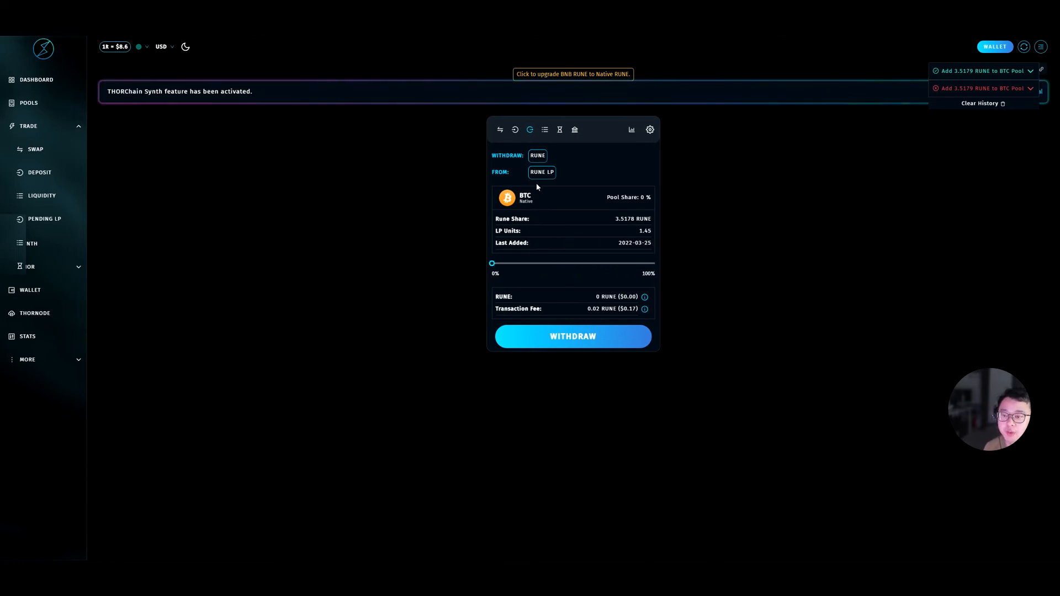
{"action": "mouse_move", "coordinate": [529, 277]}
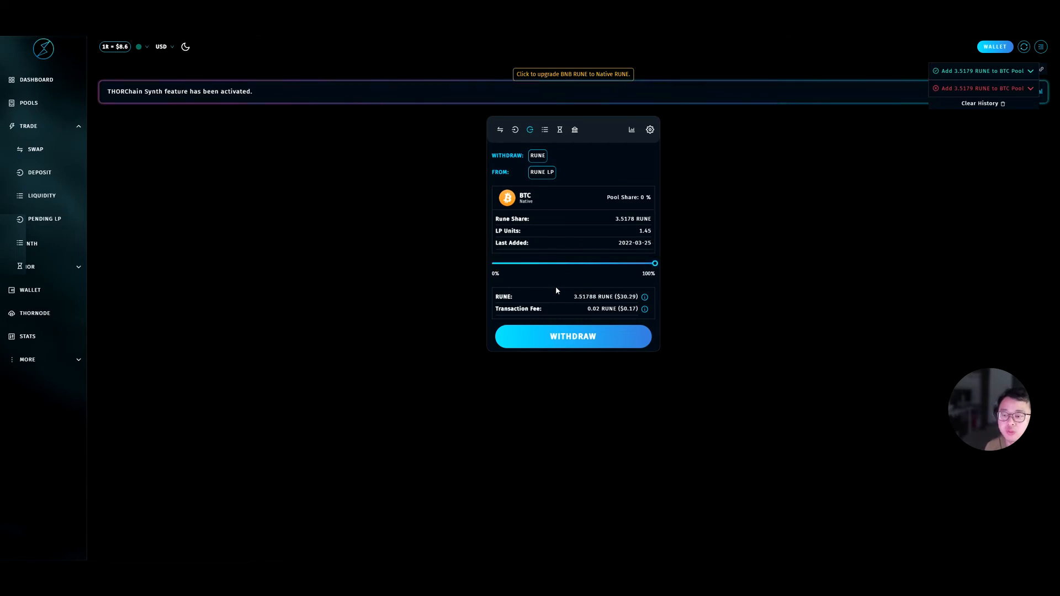
{"action": "mouse_move", "coordinate": [356, 168]}
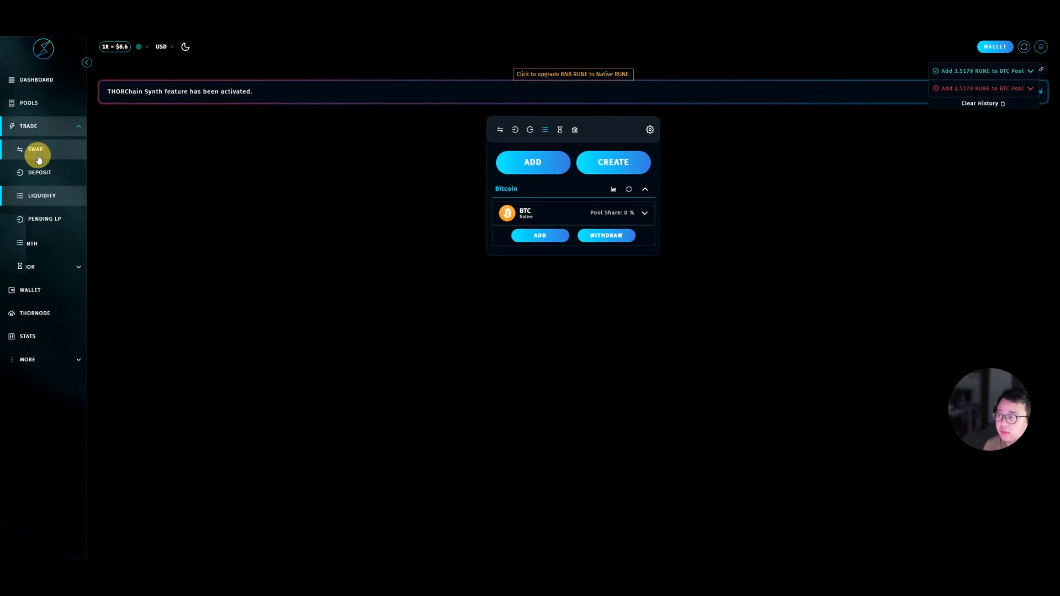
Reverse the swap direction so native RUNE is sent to receive BTC.
{"action": "left_click", "coordinate": [36, 149]}
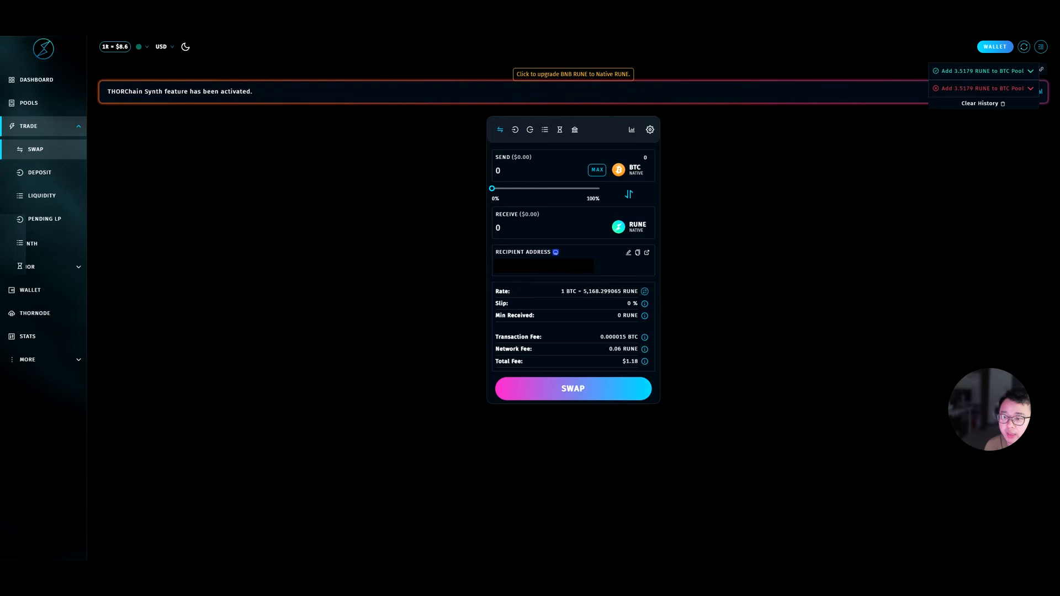
{"action": "left_click", "coordinate": [628, 194]}
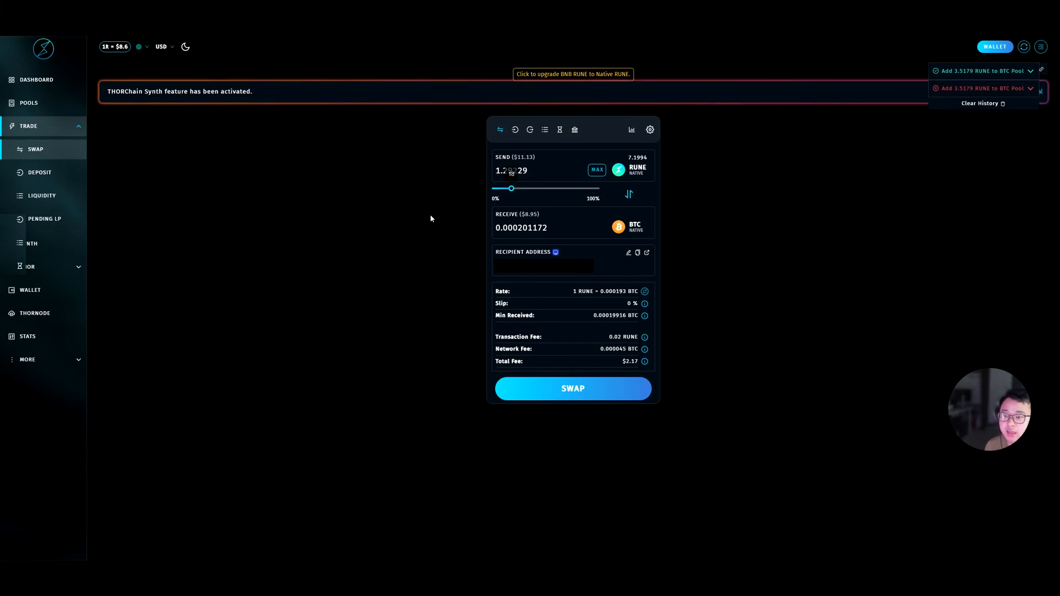
{"action": "mouse_move", "coordinate": [645, 349]}
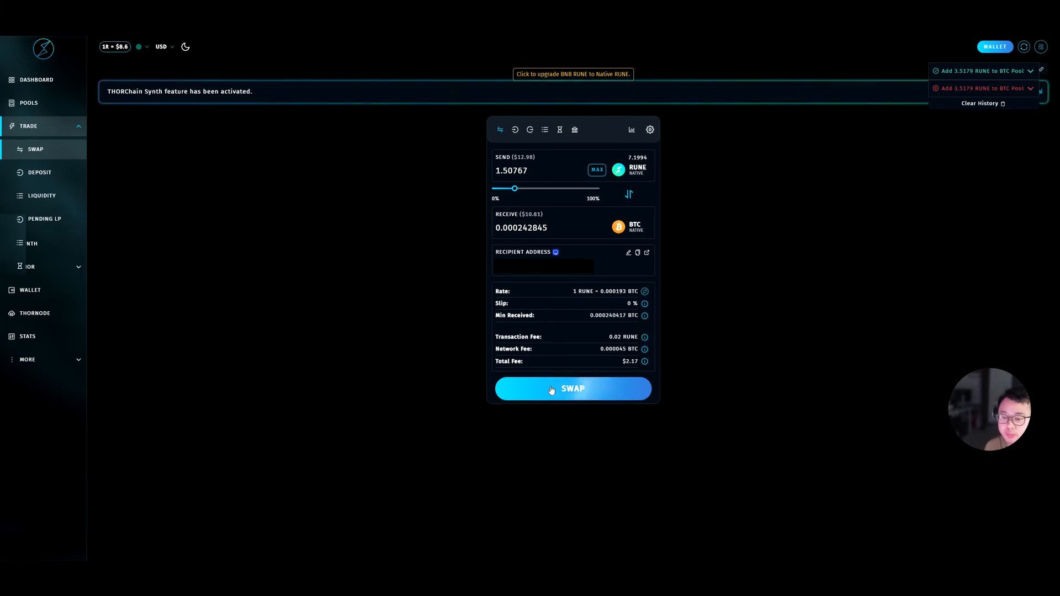
Submit the 1.50767 RUNE to 0.000242845 BTC swap and sign it in XDEFI.
{"action": "left_click", "coordinate": [571, 388]}
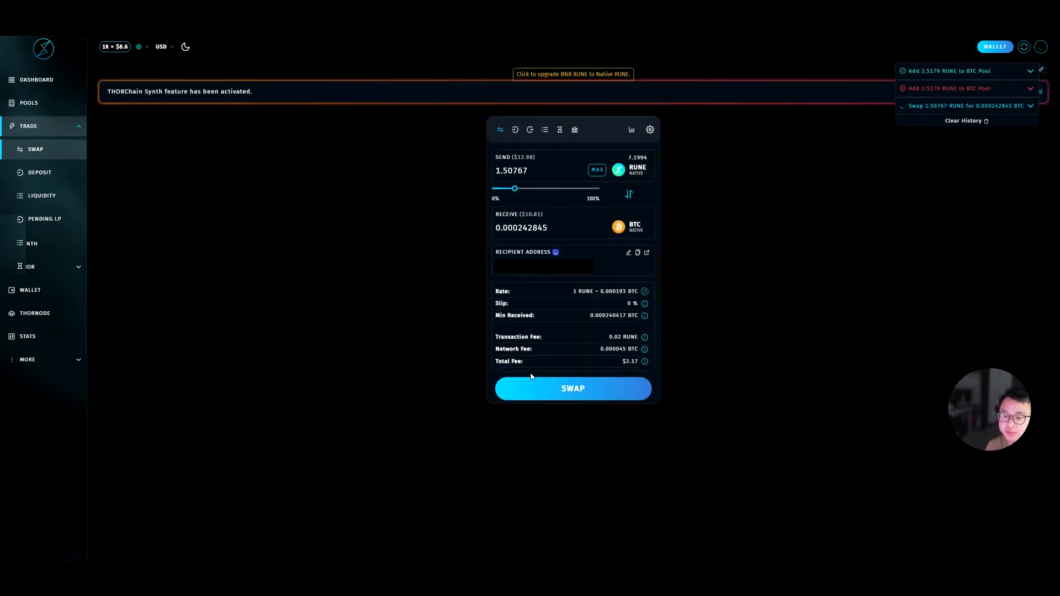
{"action": "left_click", "coordinate": [572, 388]}
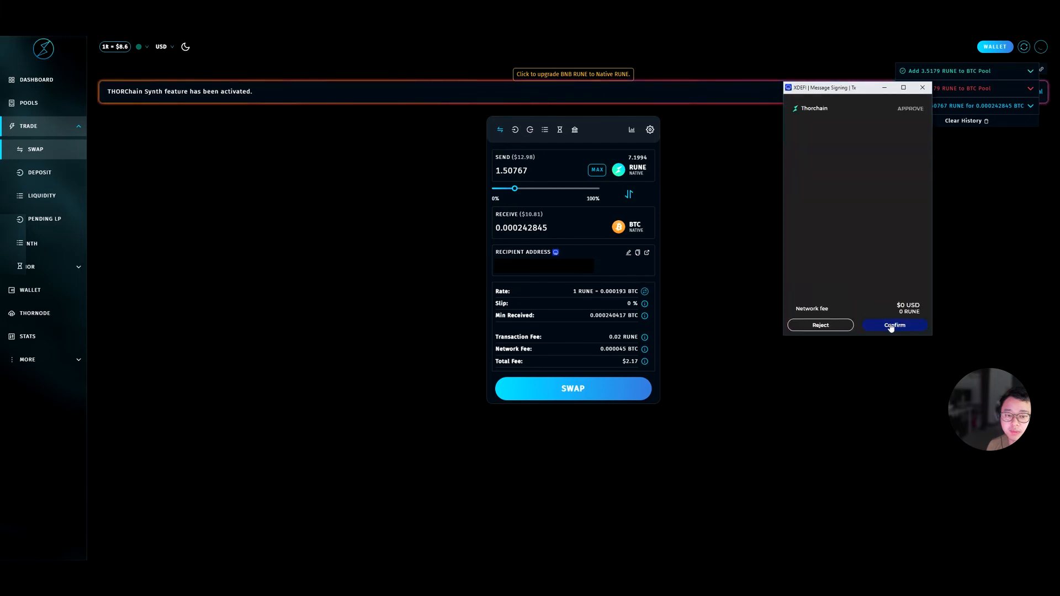
{"action": "left_click", "coordinate": [893, 324]}
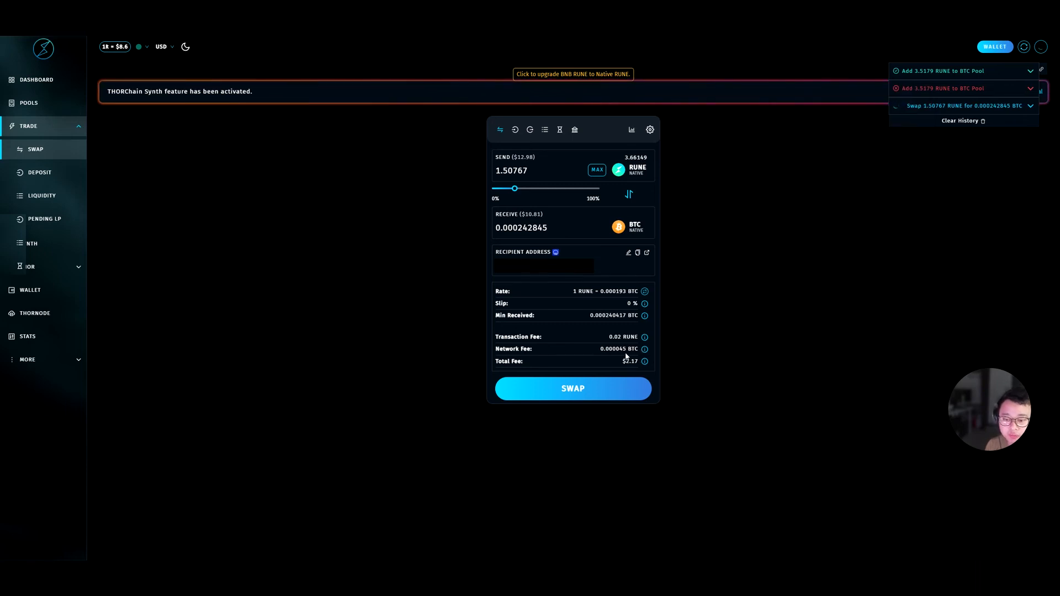
{"action": "mouse_move", "coordinate": [644, 336]}
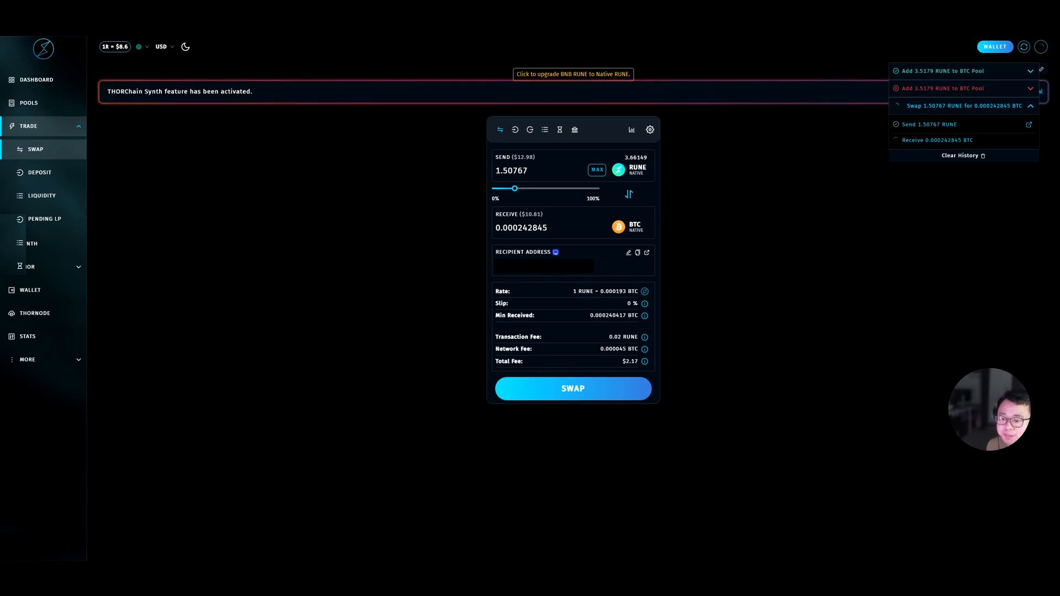
{"action": "mouse_move", "coordinate": [633, 357]}
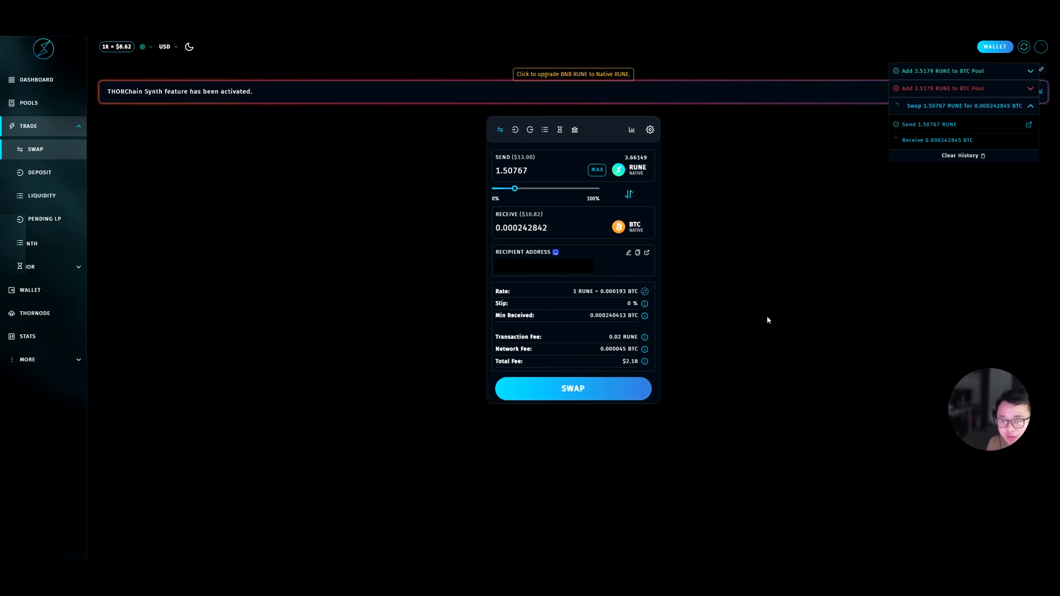
{"action": "mouse_move", "coordinate": [731, 300]}
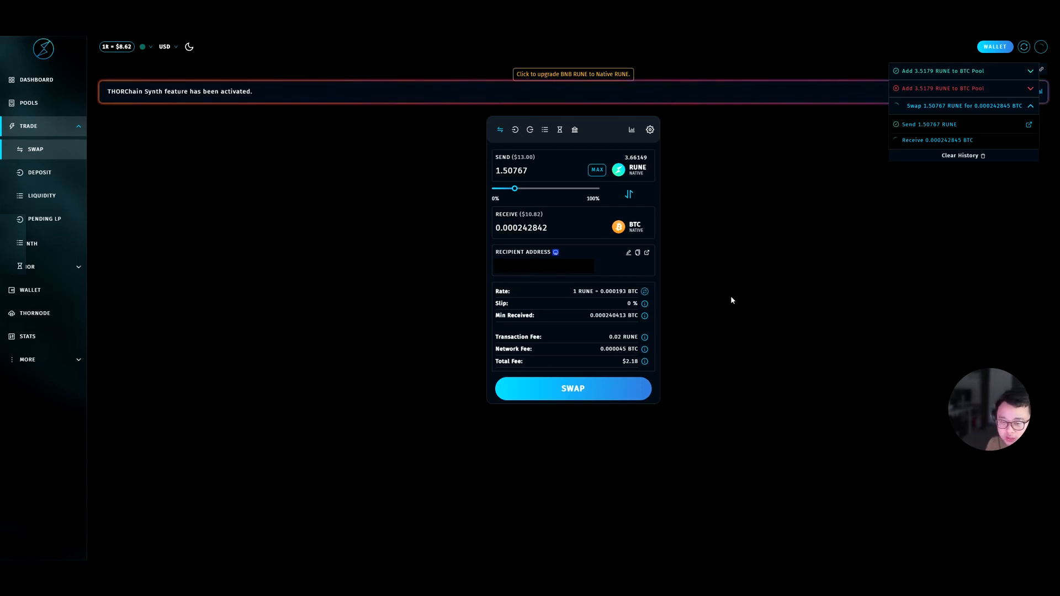